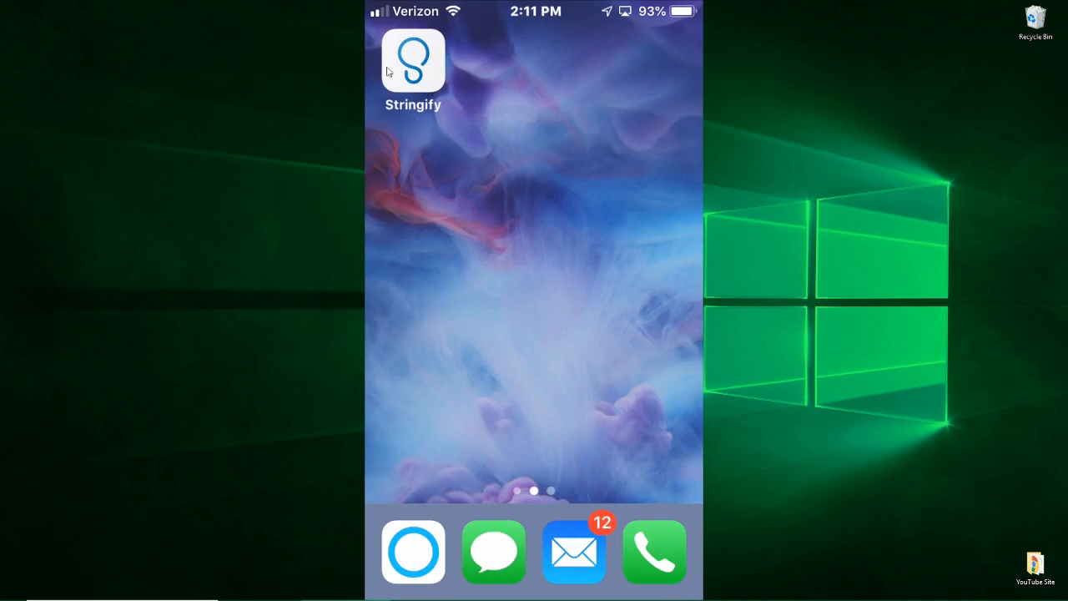
# Launch the Stringify app from the iPhone home screen.
pyautogui.click(412, 60)
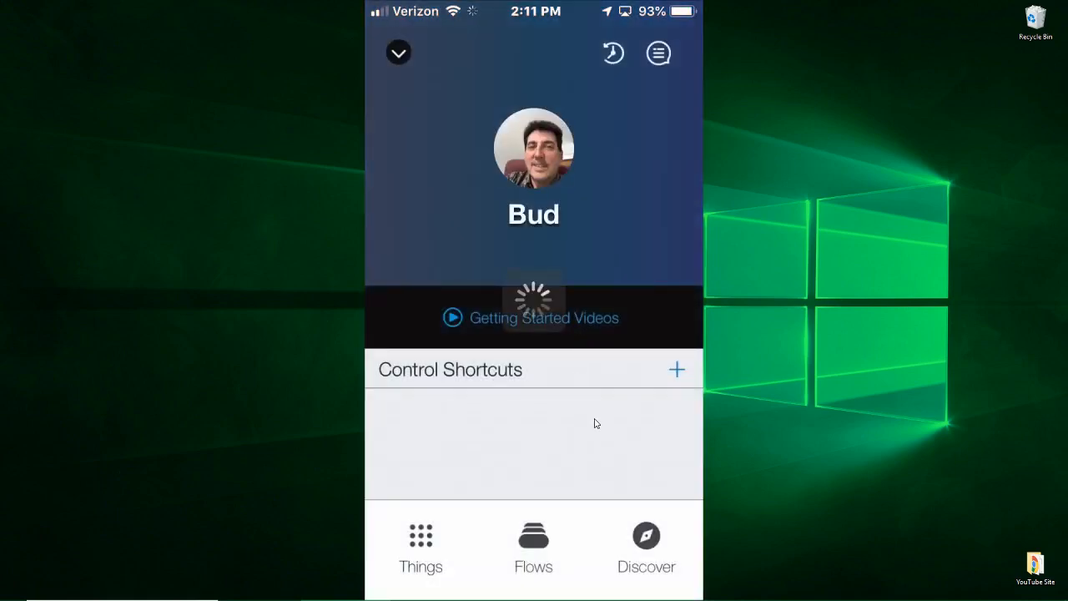
pyautogui.moveTo(550, 457)
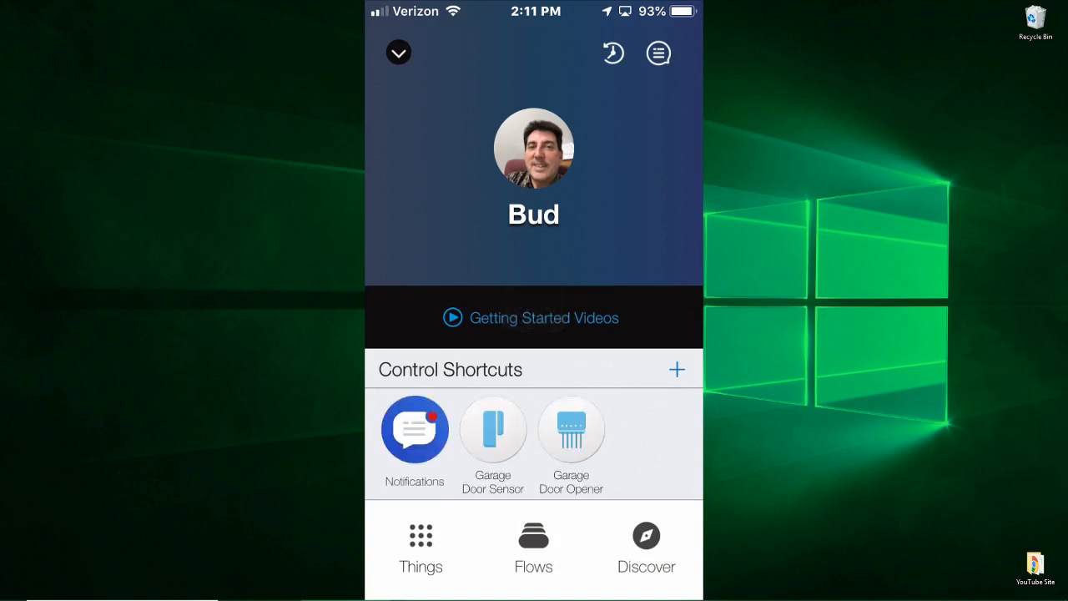
pyautogui.moveTo(410, 522)
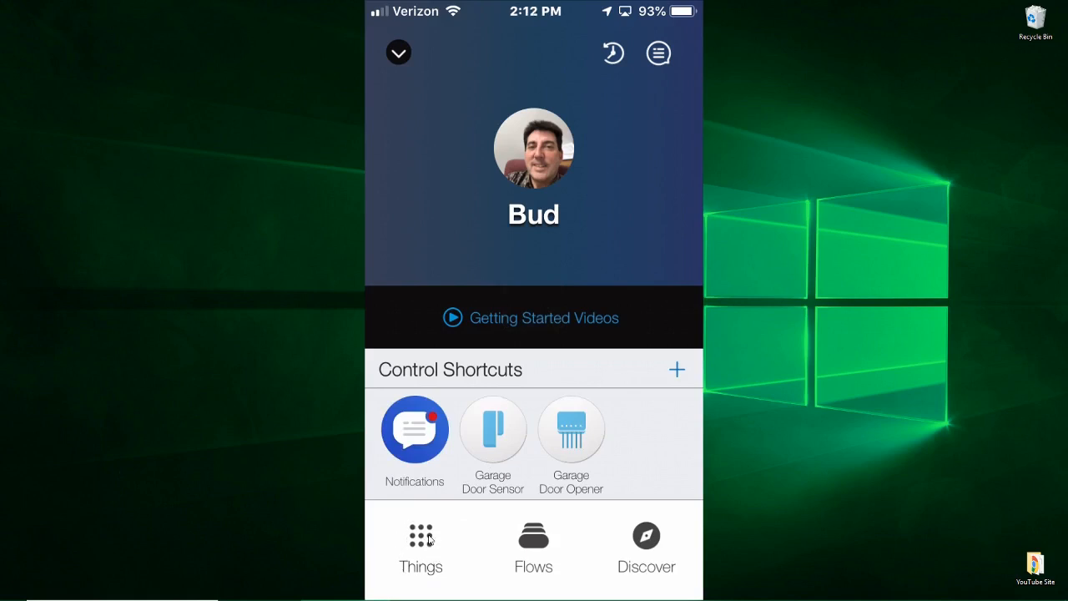
# Show the Things grid listing connected services like Alexa, IFTTT and garage sensors.
pyautogui.click(421, 547)
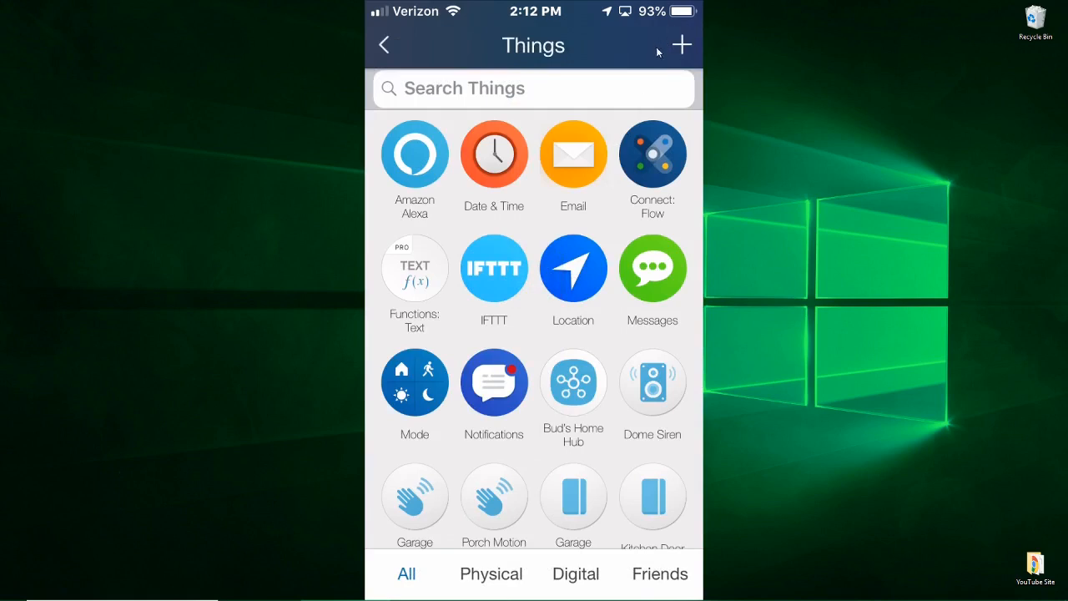
pyautogui.moveTo(500, 197)
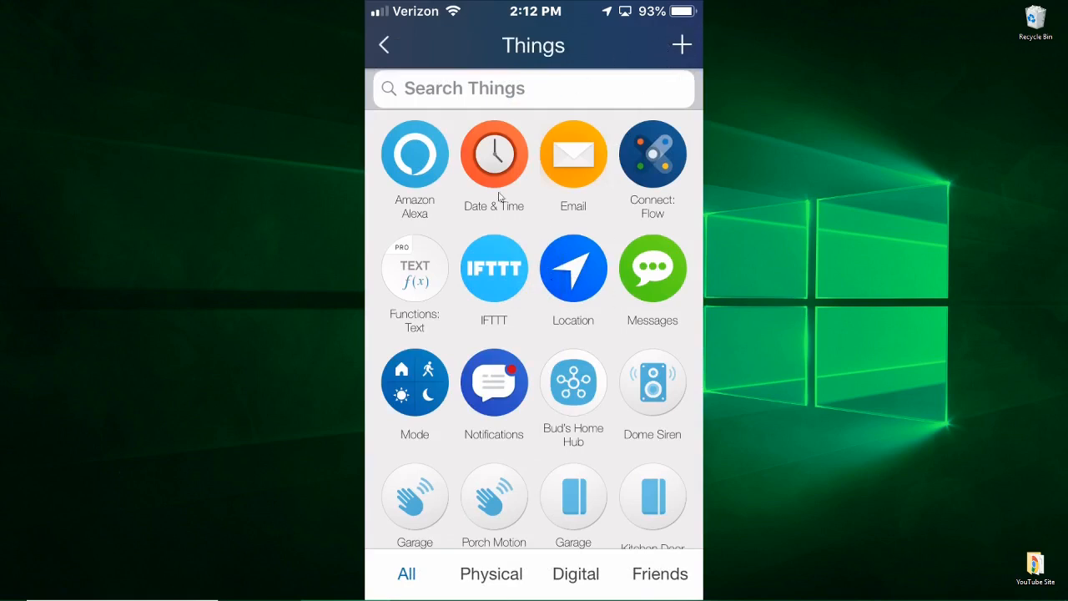
pyautogui.moveTo(551, 357)
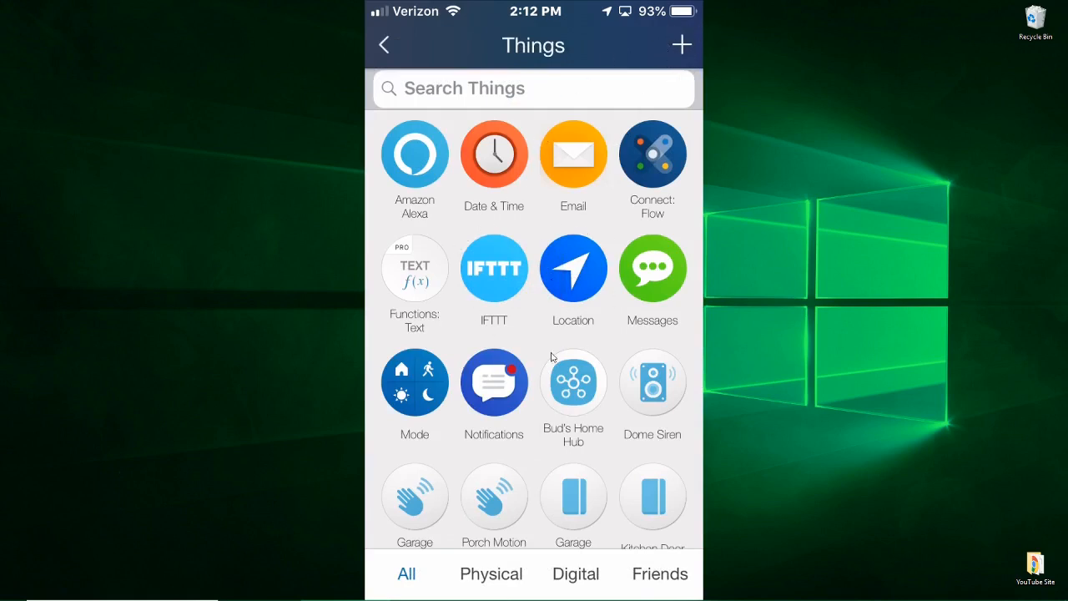
pyautogui.moveTo(597, 232)
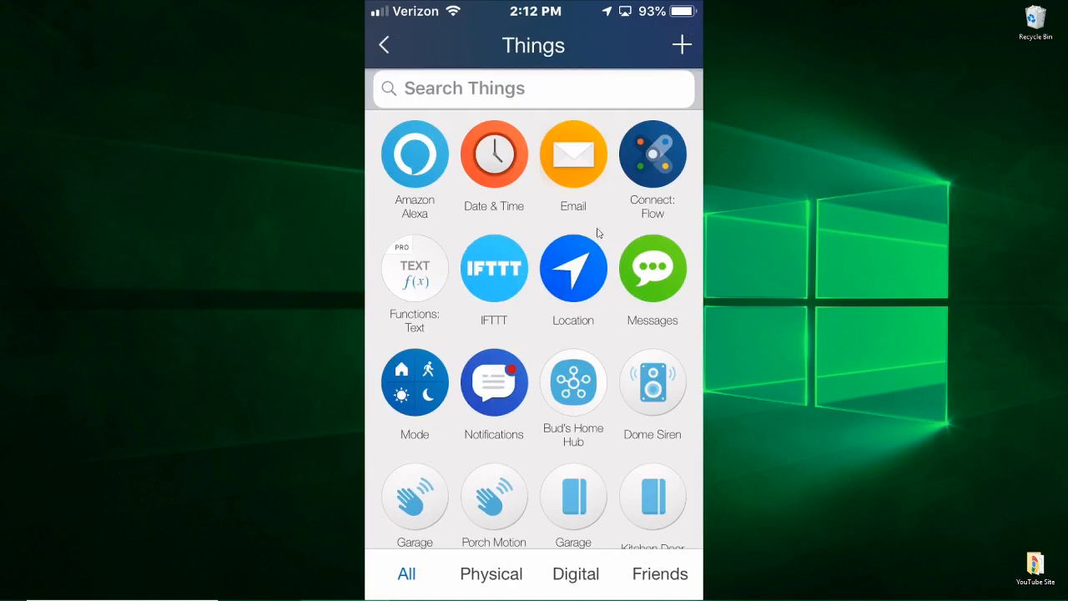
pyautogui.moveTo(627, 181)
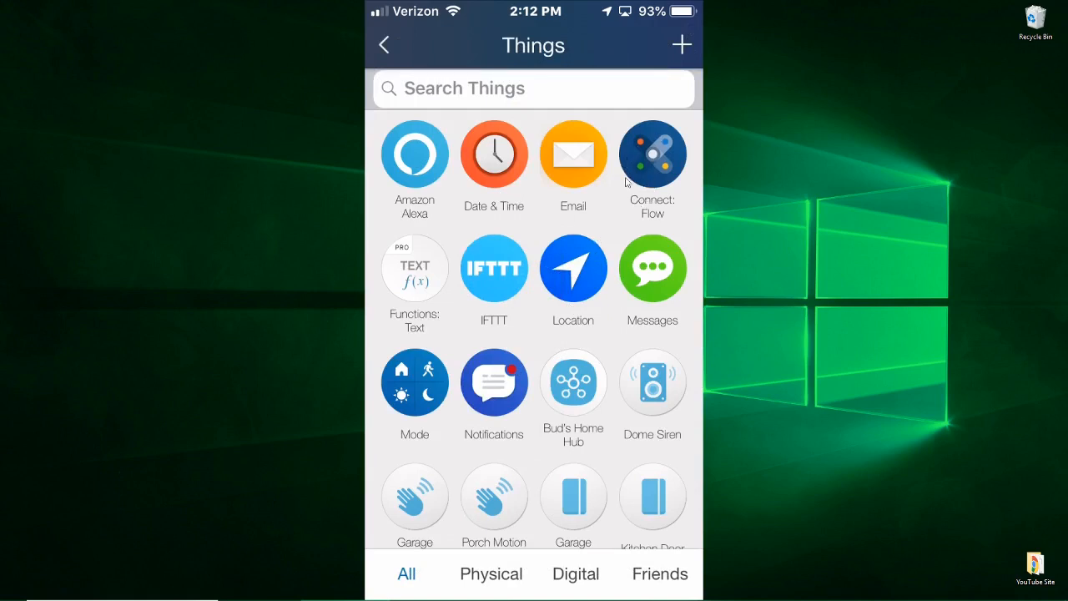
pyautogui.moveTo(642, 191)
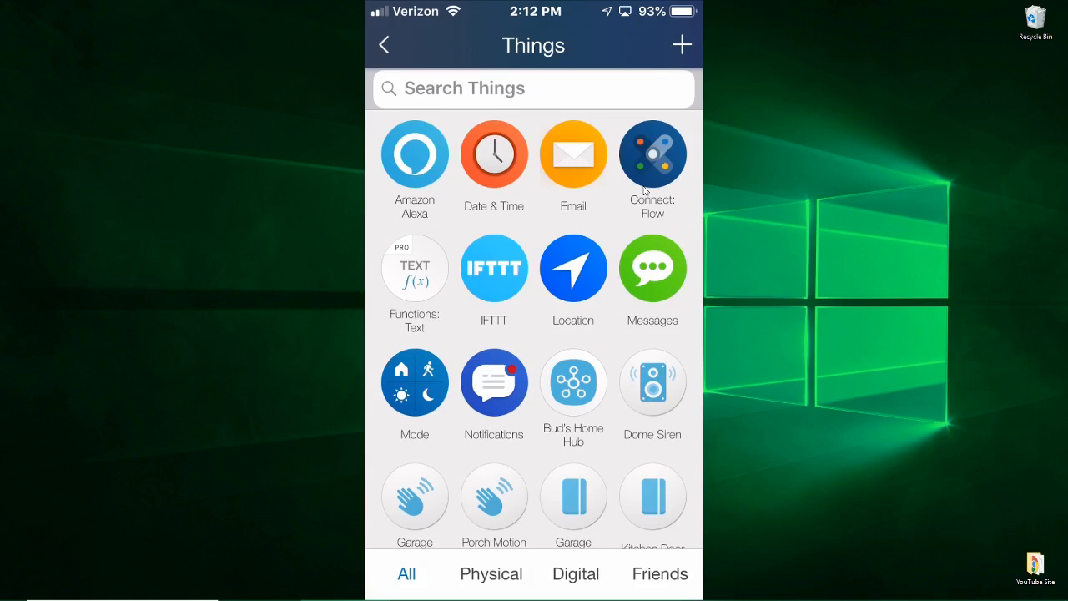
pyautogui.moveTo(572, 292)
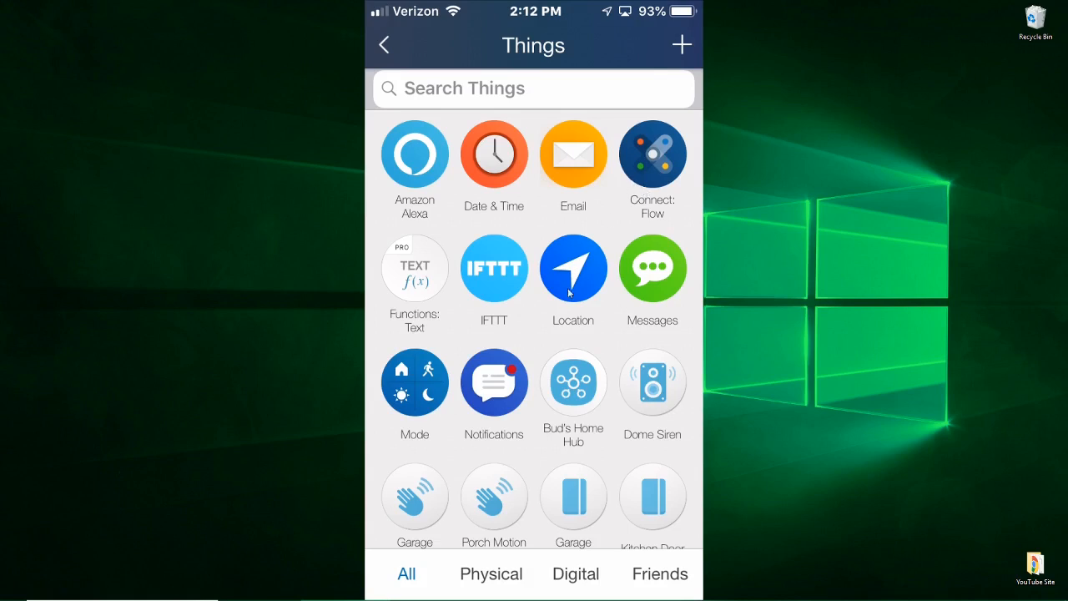
pyautogui.moveTo(481, 410)
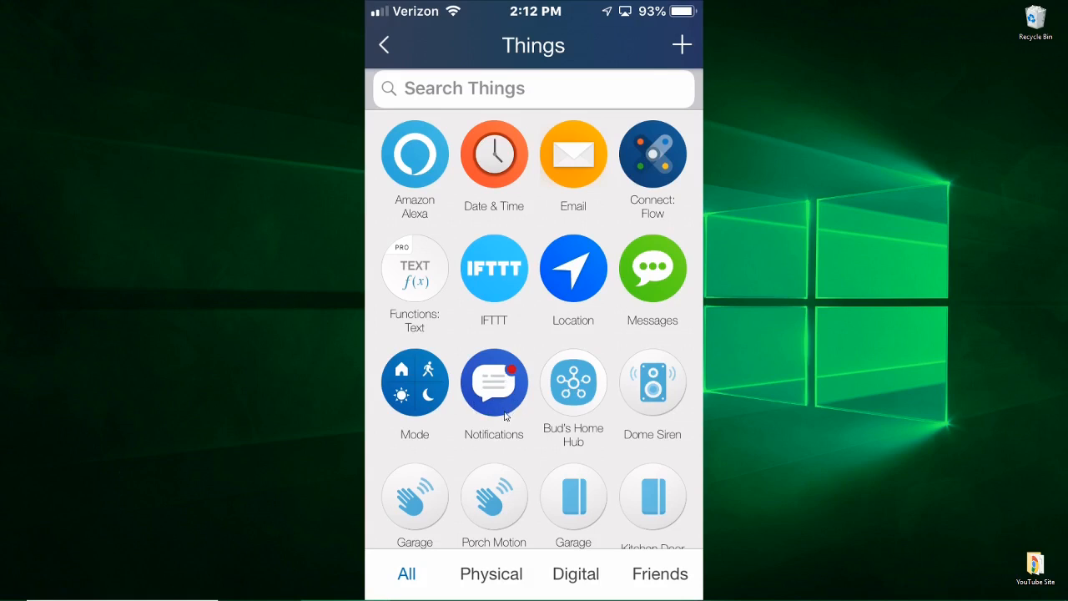
pyautogui.moveTo(564, 387)
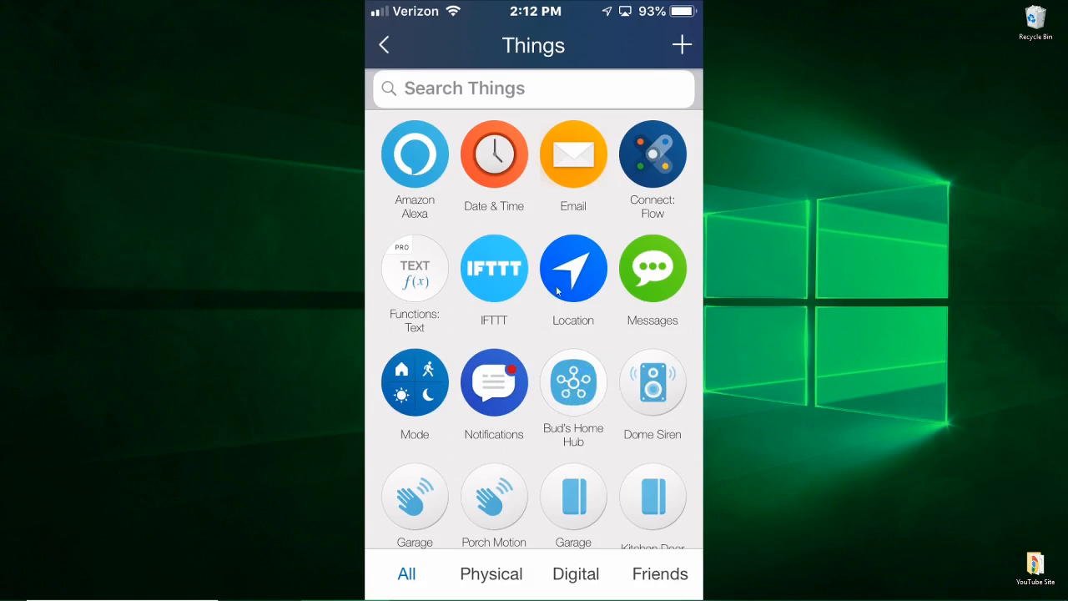
pyautogui.moveTo(565, 330)
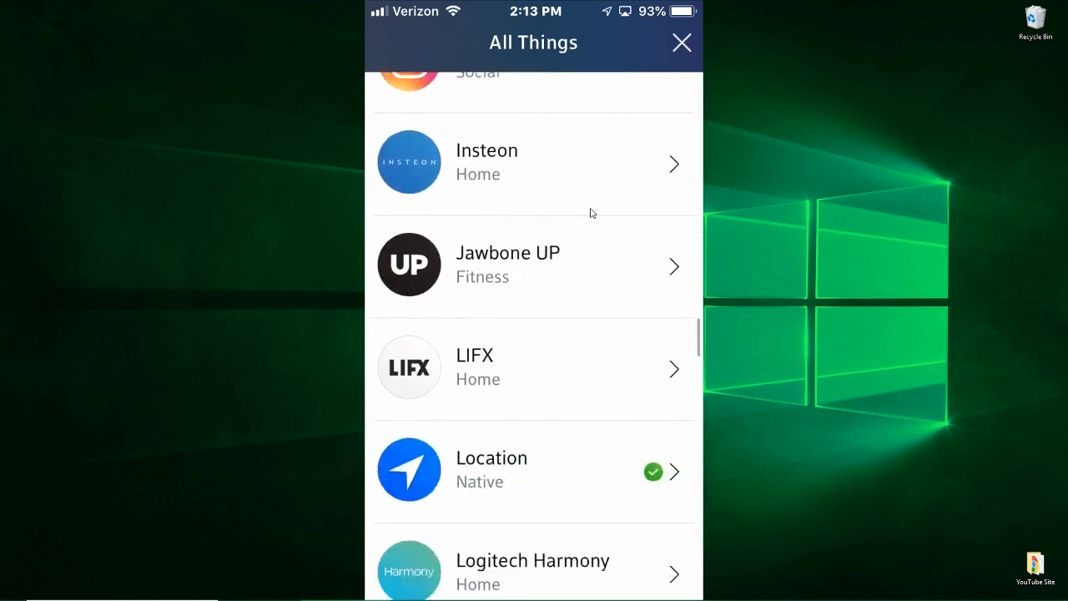
# Scroll the All Things catalogue to the SmartThings entry marked with a green check.
pyautogui.scroll(-3)
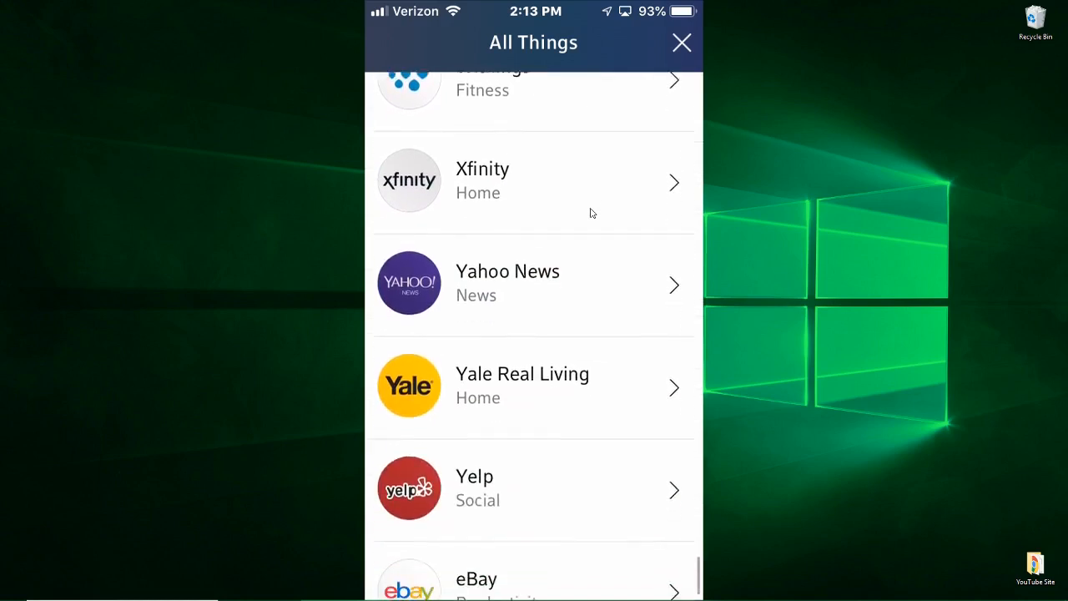
pyautogui.scroll(3)
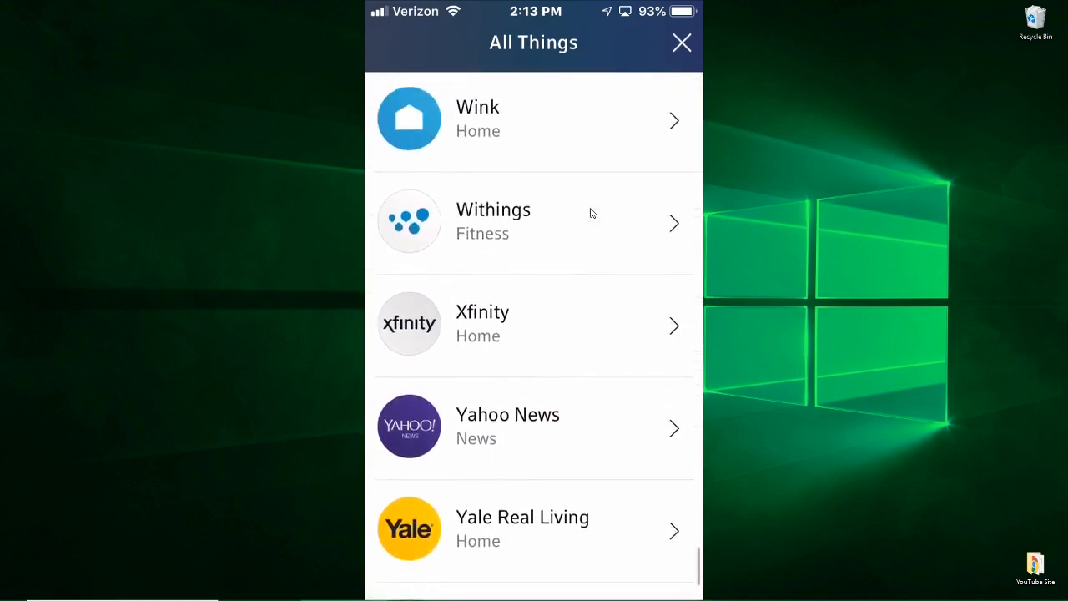
pyautogui.scroll(3)
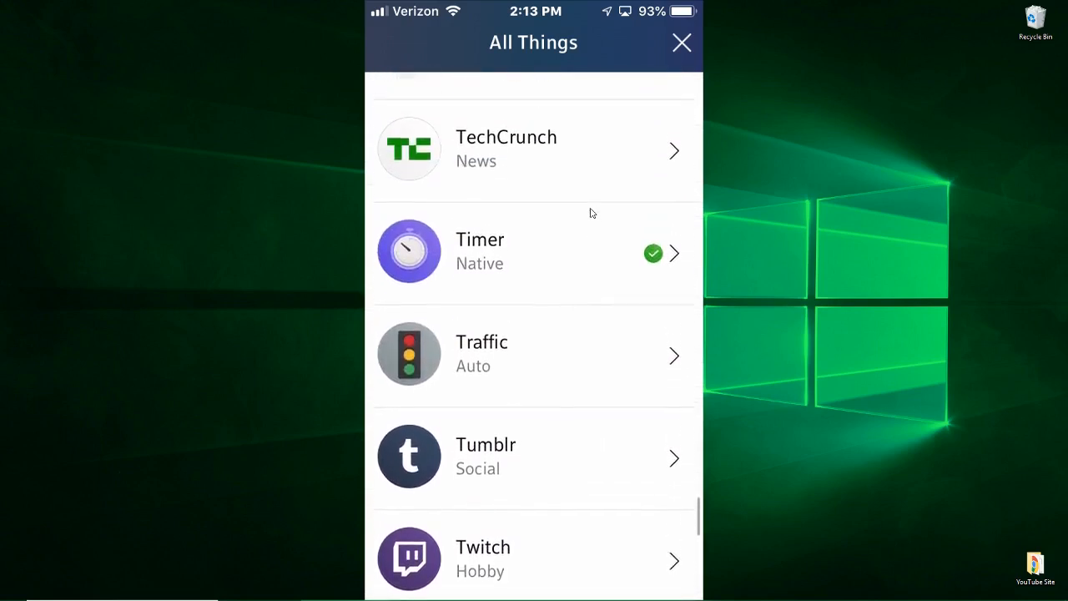
pyautogui.scroll(3)
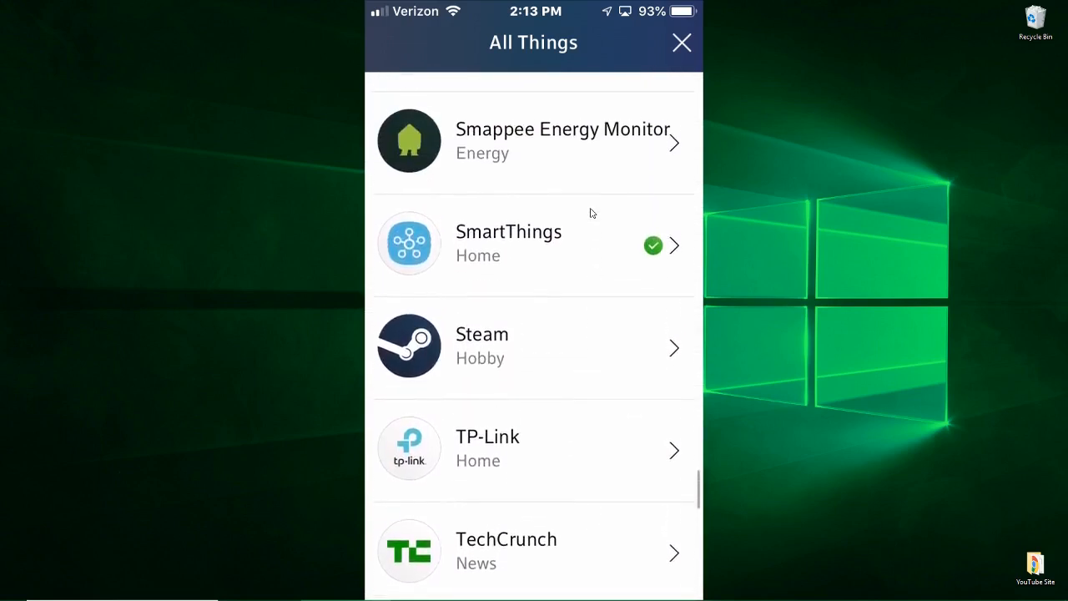
pyautogui.scroll(-3)
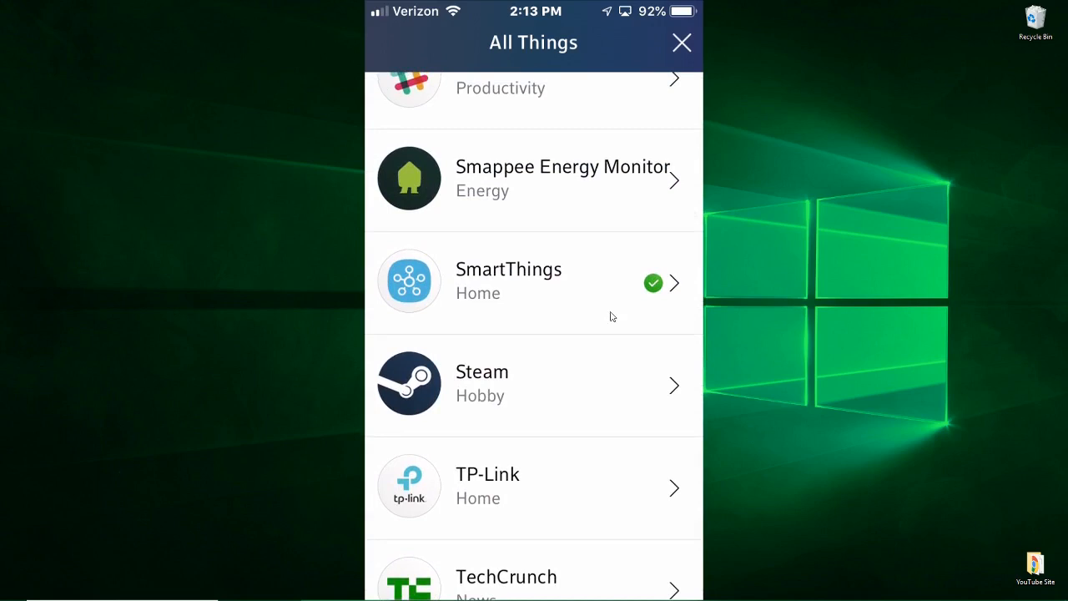
pyautogui.moveTo(607, 289)
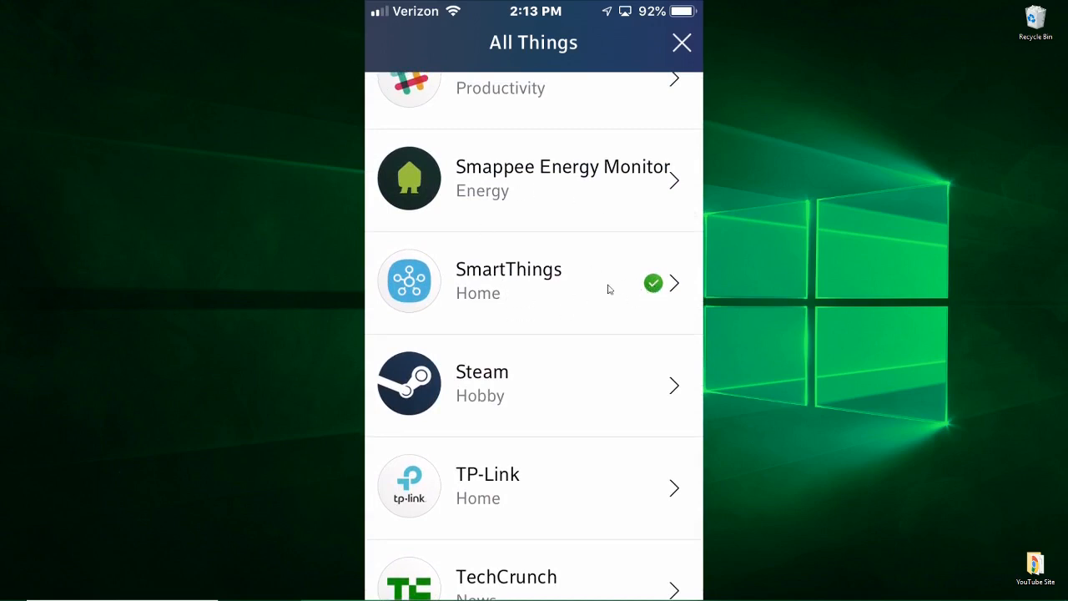
pyautogui.moveTo(459, 292)
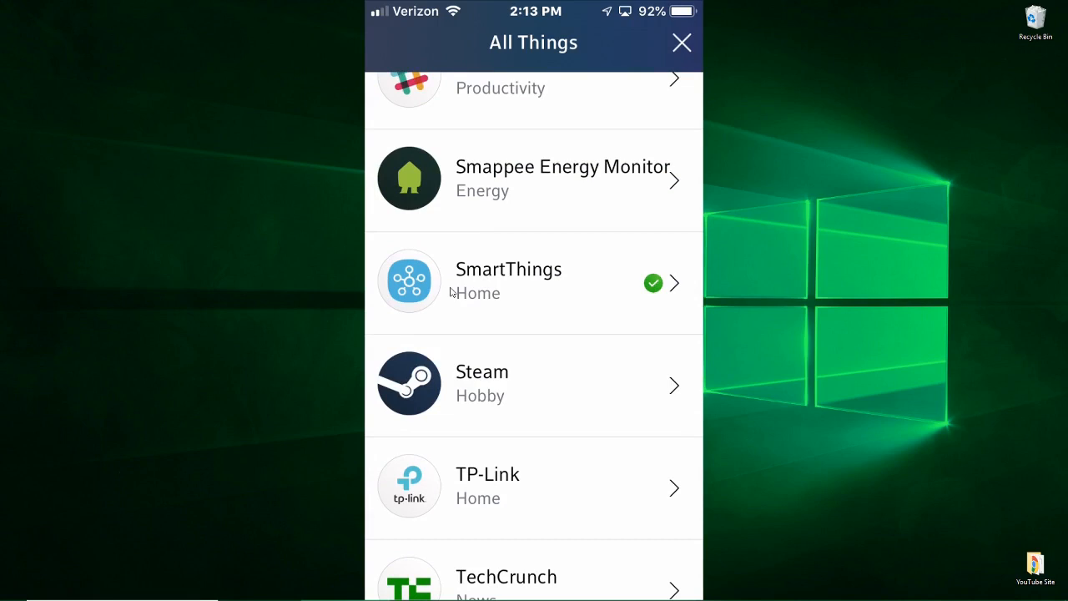
pyautogui.moveTo(420, 284)
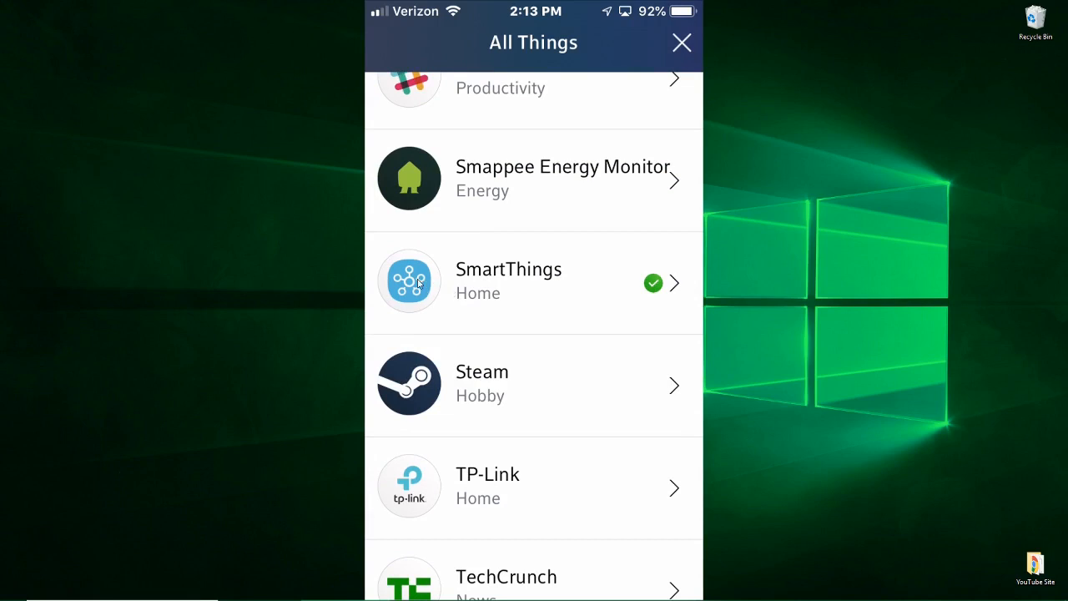
# Start connecting a SmartThings account and reveal the Samsung and SmartThings sign-in options.
pyautogui.click(509, 280)
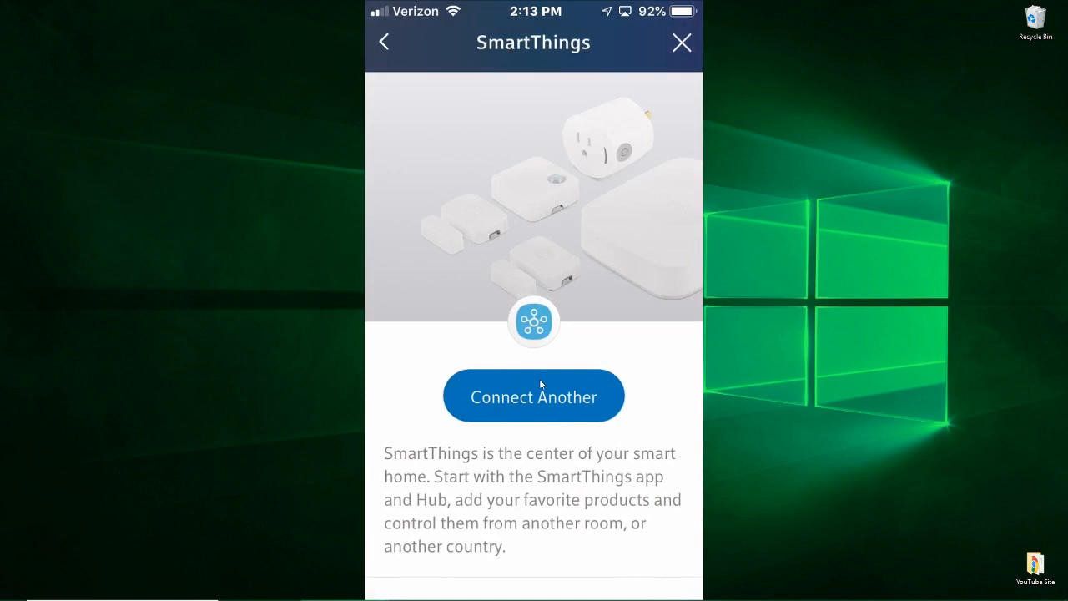
pyautogui.moveTo(533, 387)
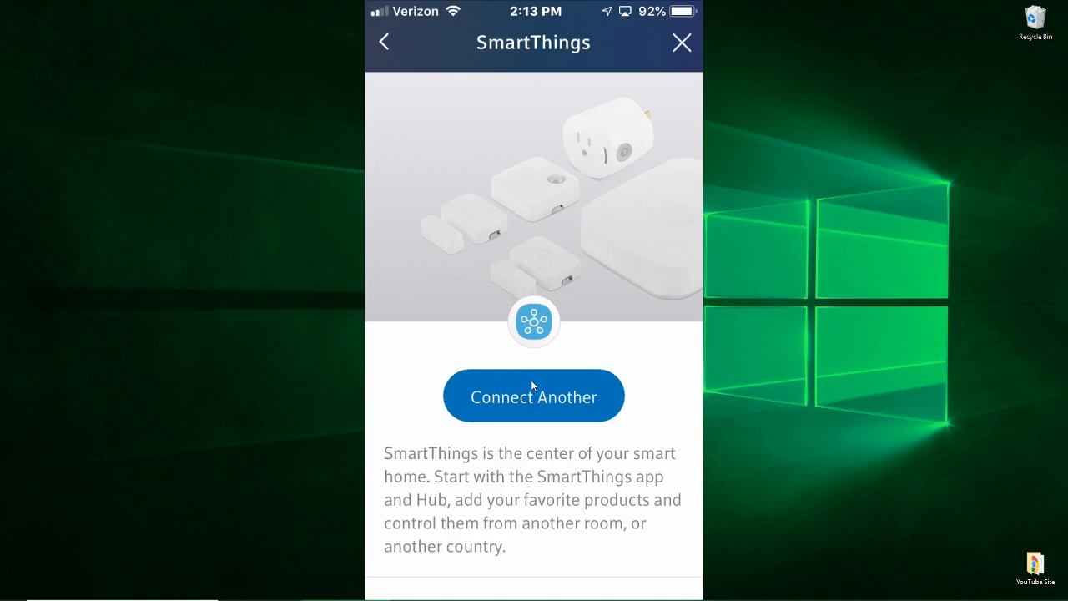
pyautogui.click(533, 395)
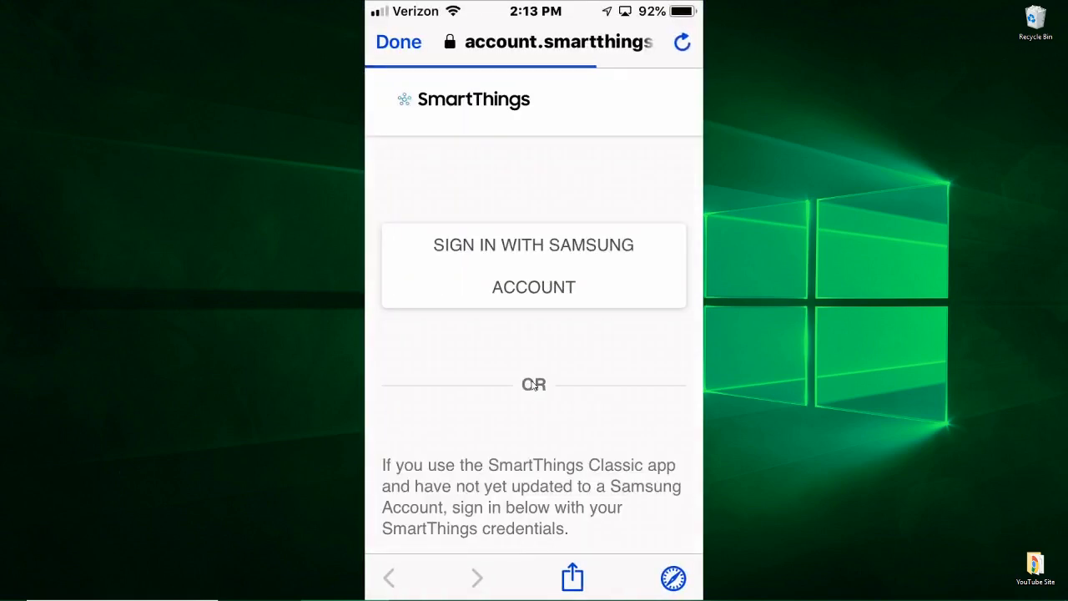
pyautogui.moveTo(560, 346)
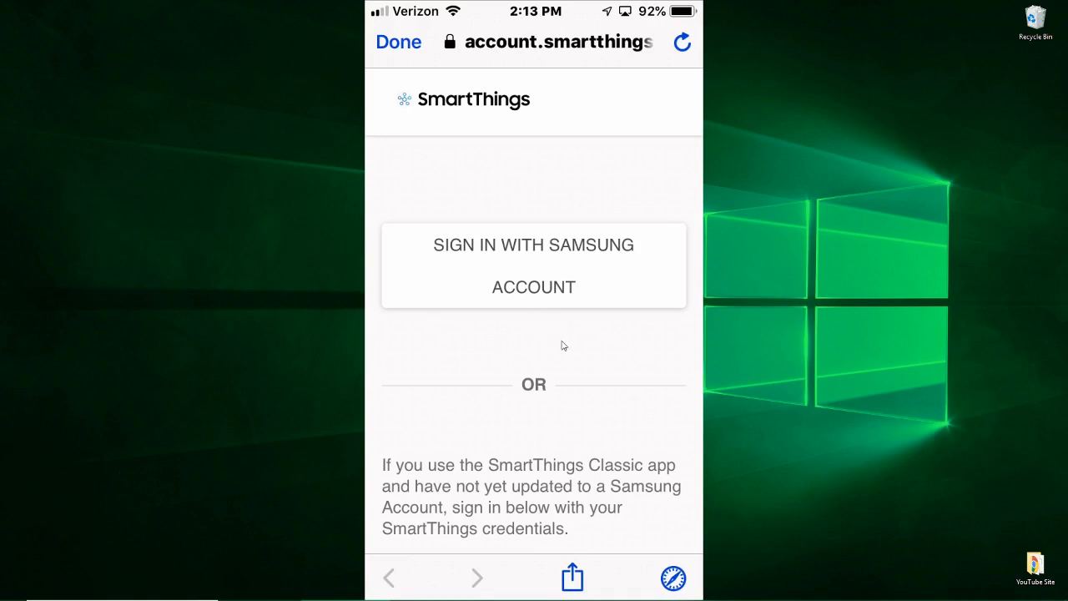
pyautogui.moveTo(561, 405)
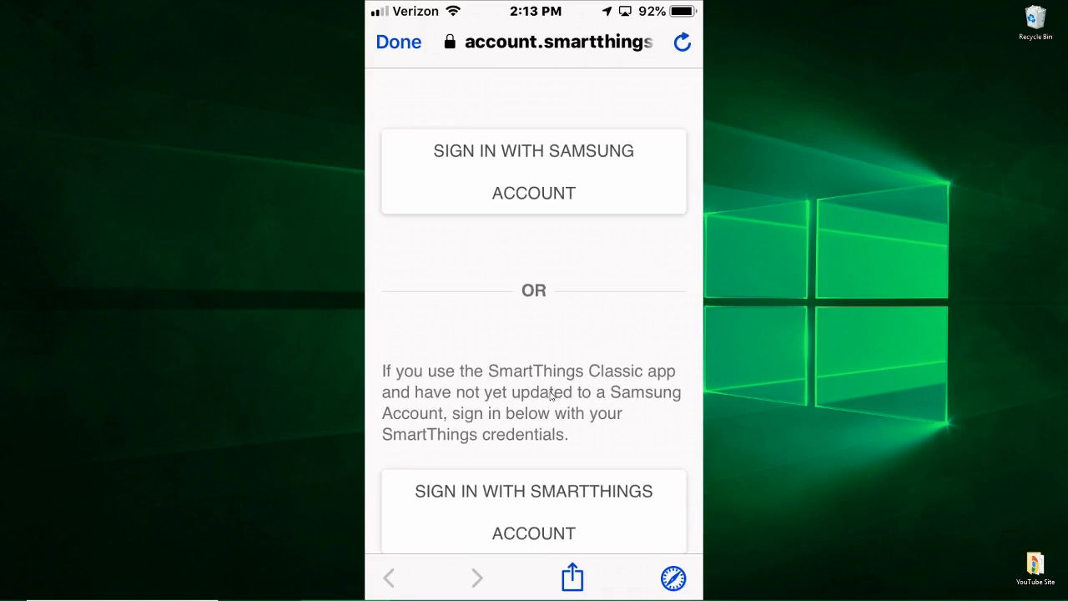
pyautogui.scroll(-3)
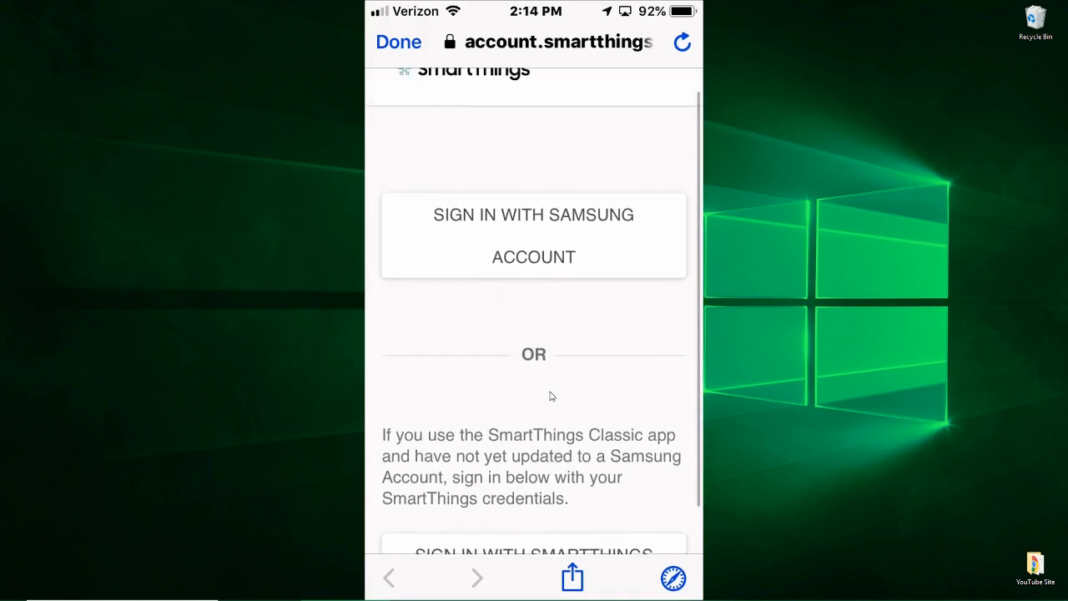
pyautogui.scroll(-3)
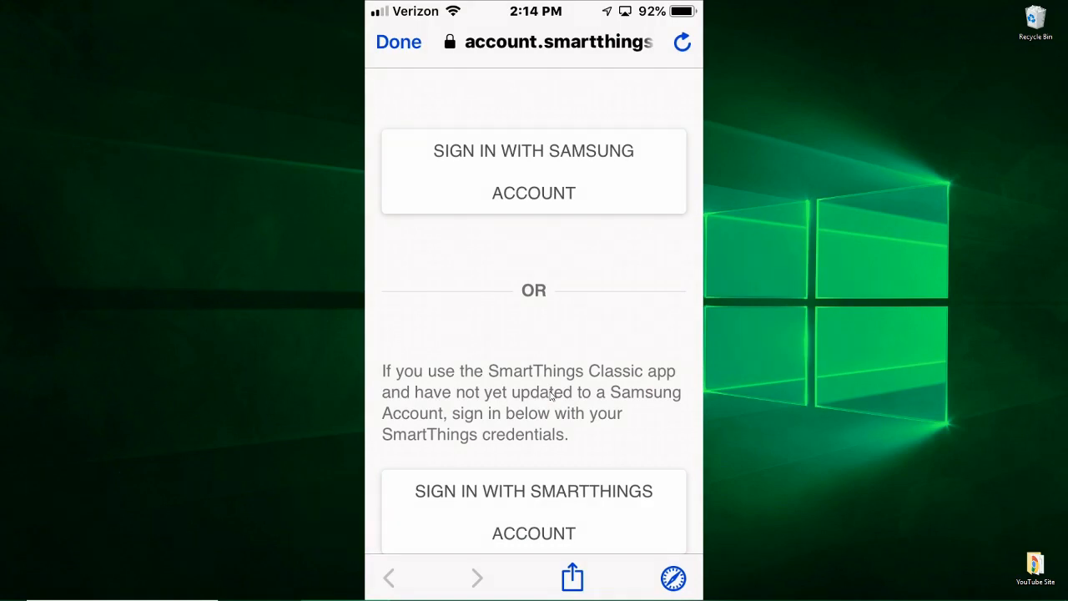
pyautogui.click(533, 171)
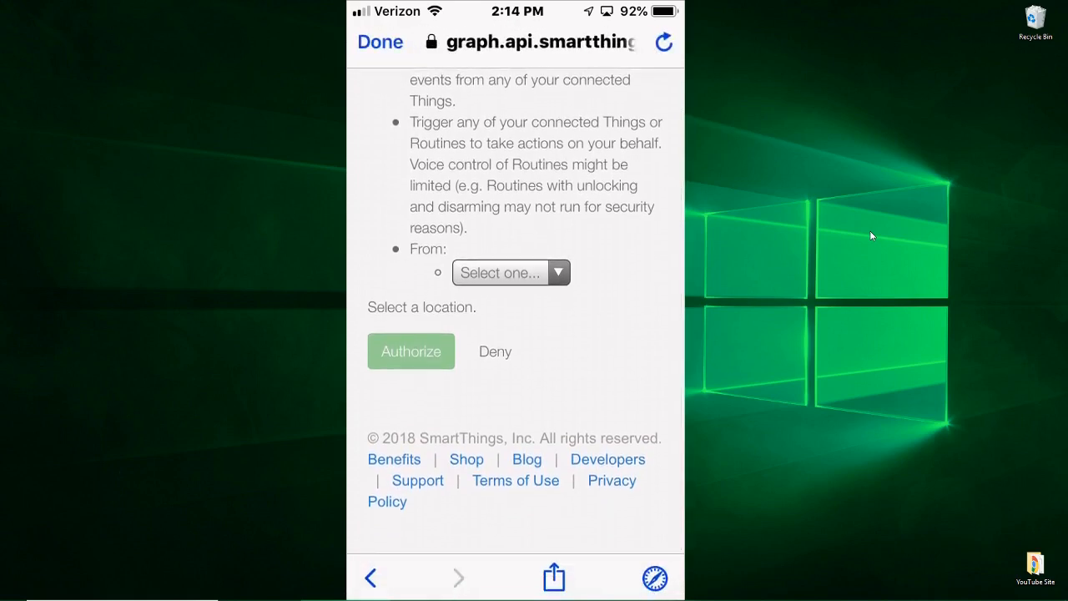
pyautogui.moveTo(568, 304)
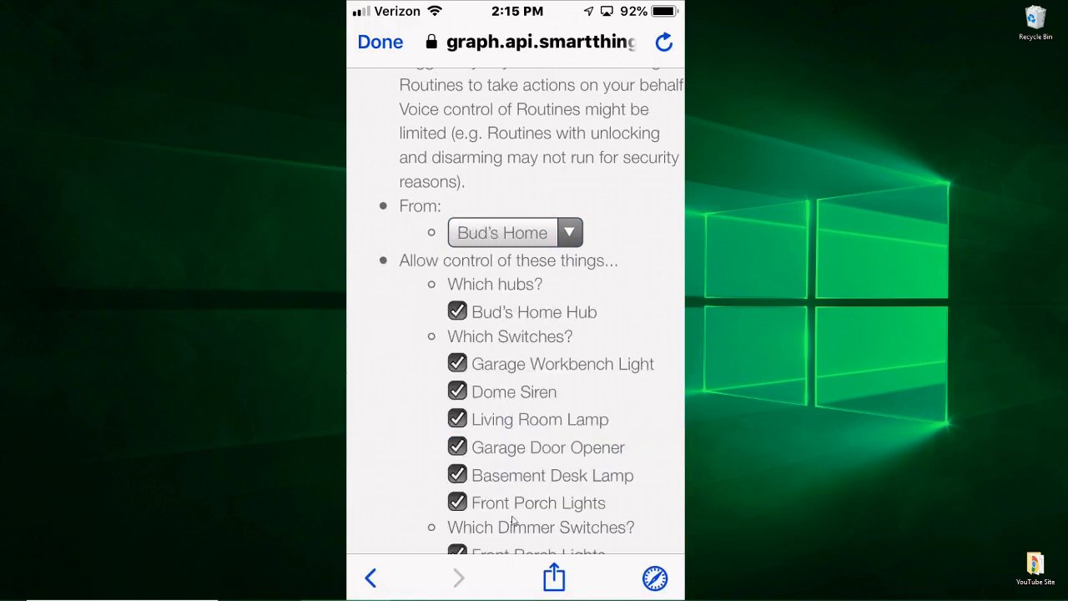
pyautogui.moveTo(530, 292)
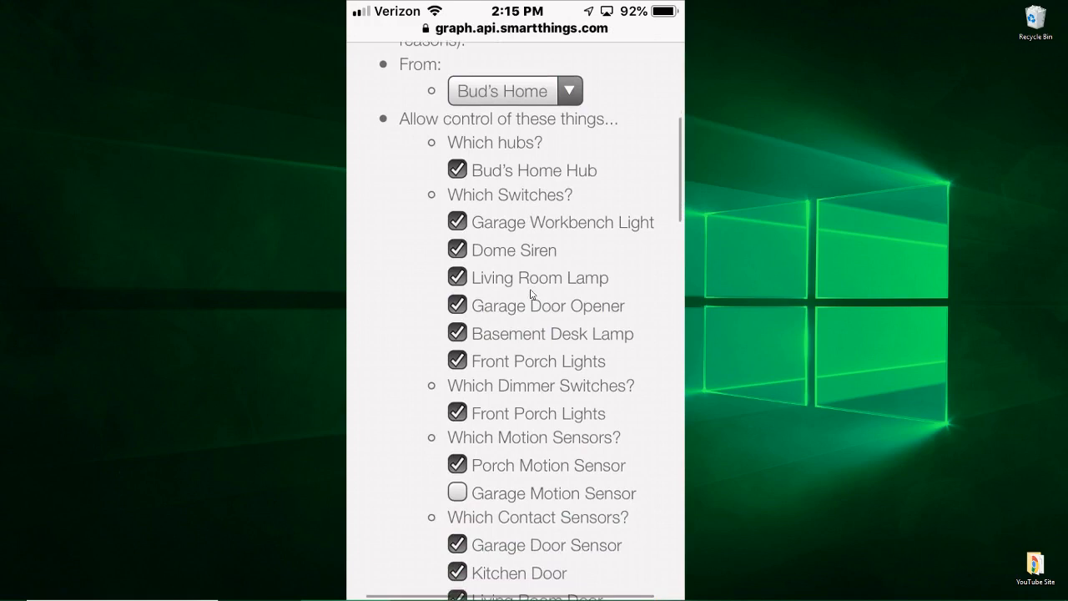
pyautogui.scroll(-3)
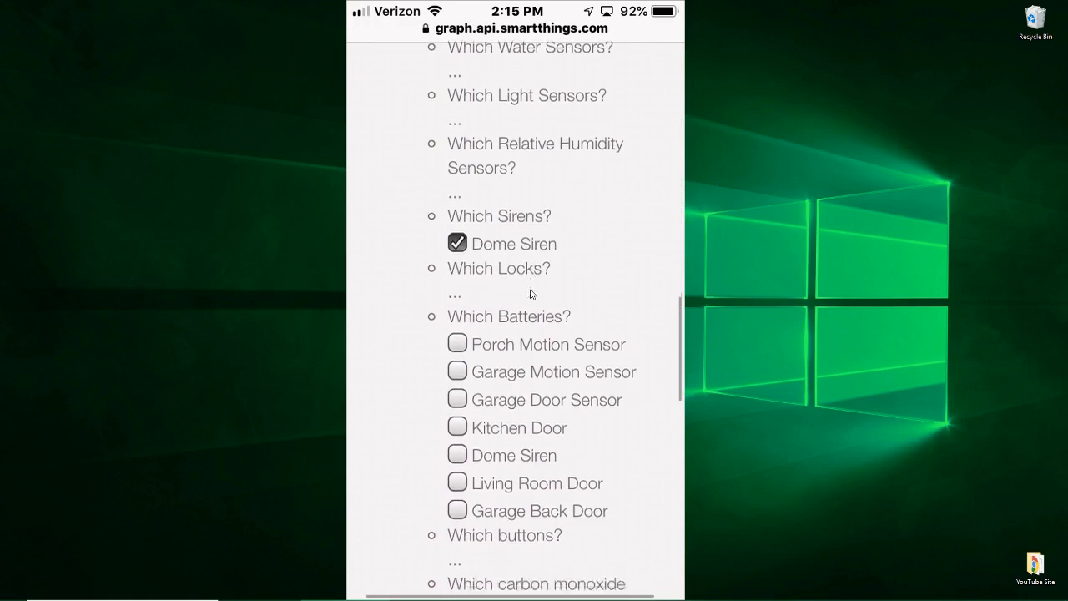
pyautogui.scroll(-3)
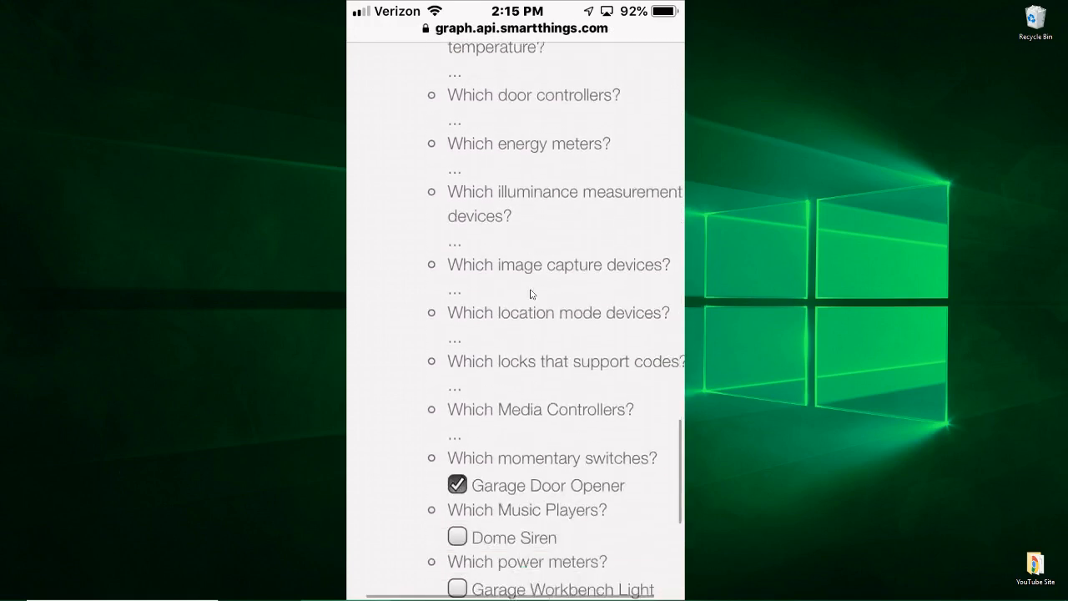
pyautogui.scroll(-3)
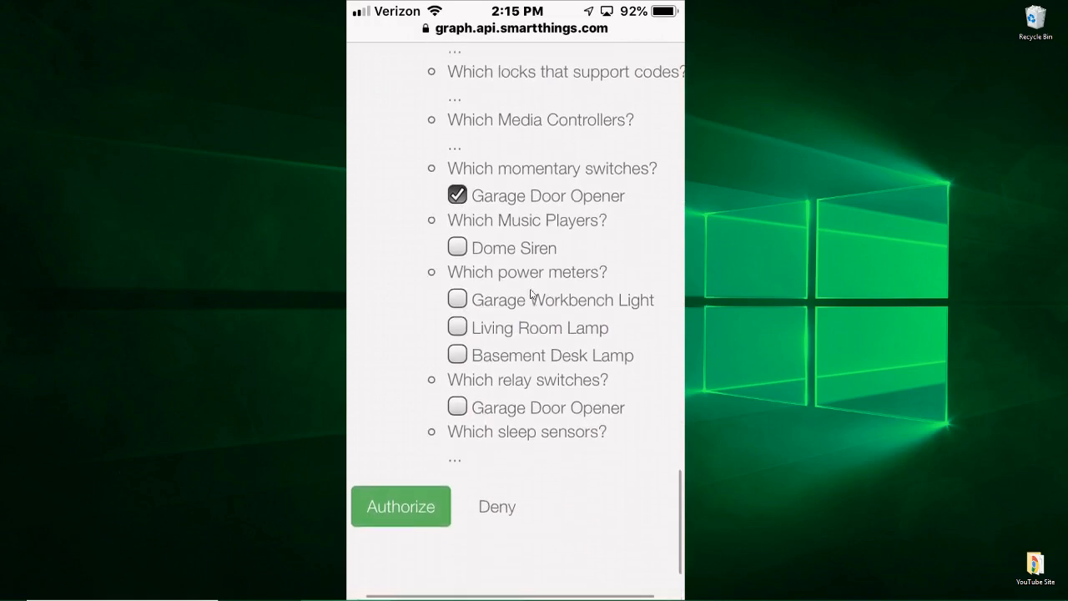
pyautogui.scroll(3)
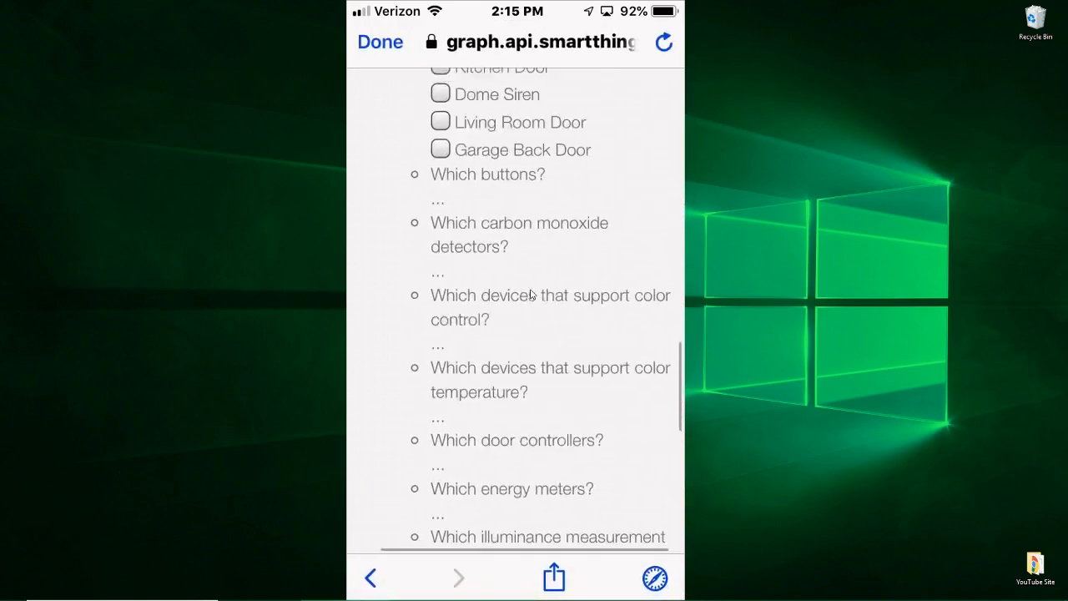
pyautogui.scroll(-3)
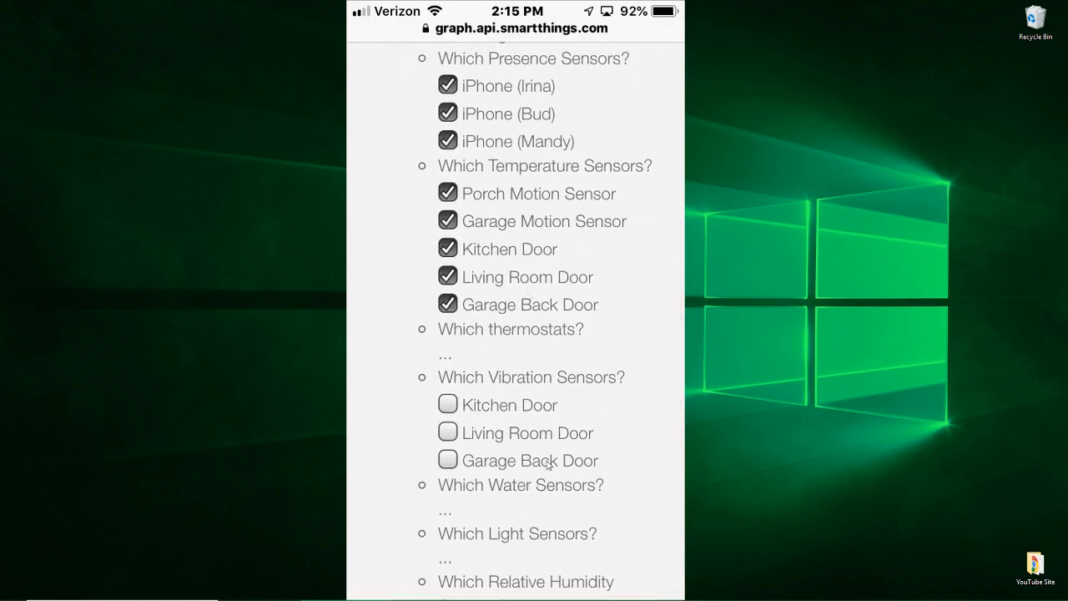
pyautogui.moveTo(497, 425)
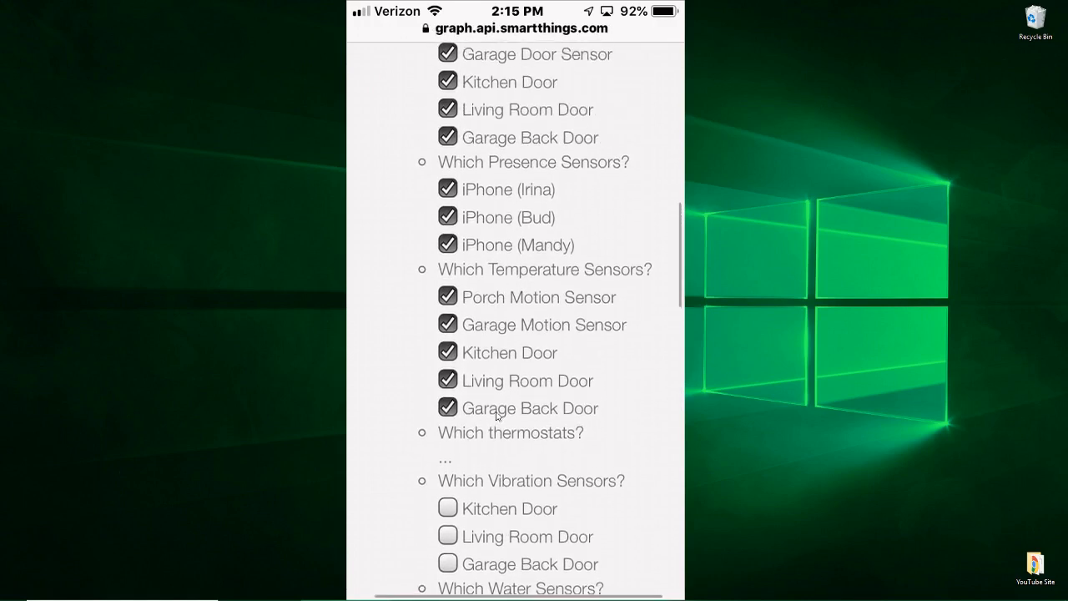
pyautogui.scroll(3)
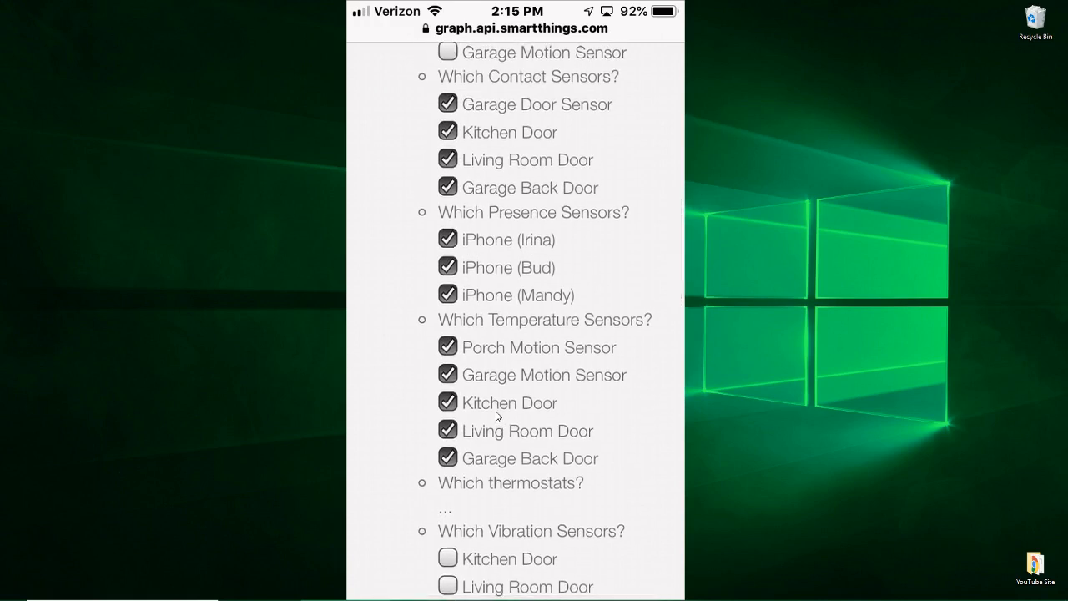
pyautogui.moveTo(589, 243)
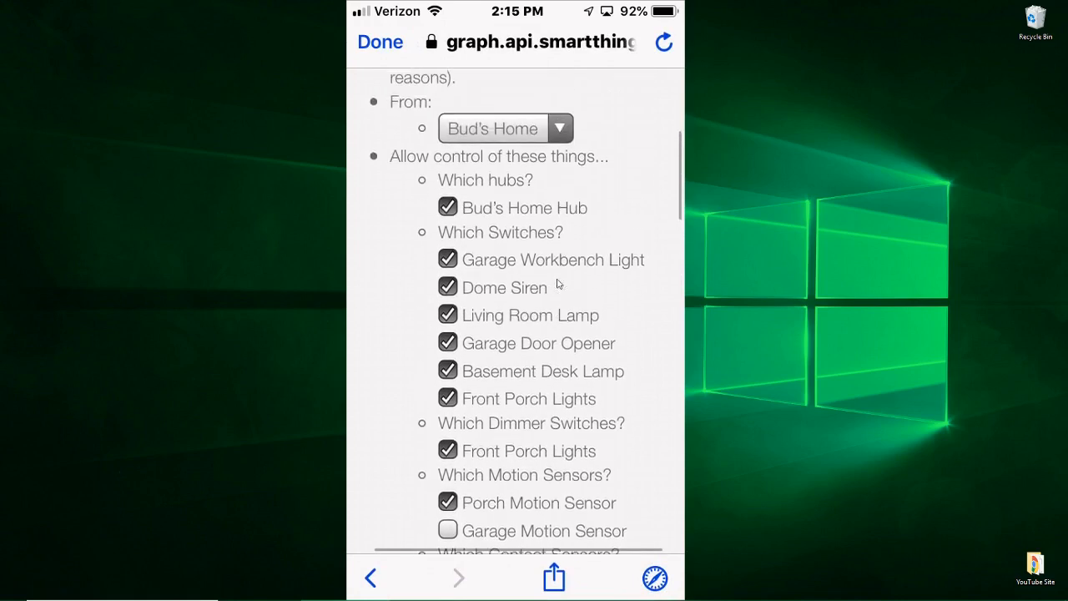
pyautogui.scroll(3)
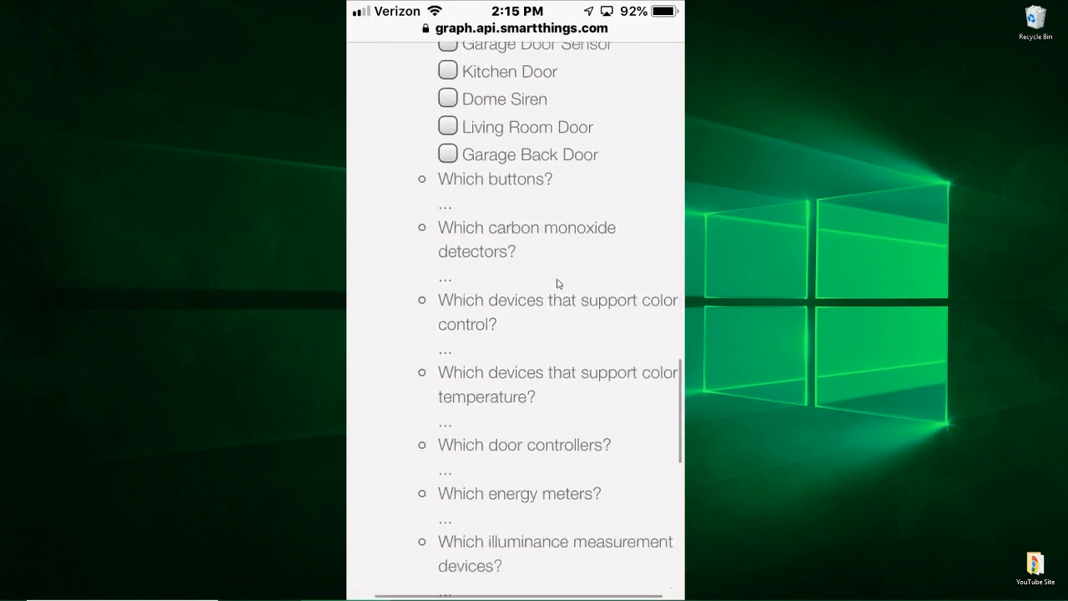
pyautogui.scroll(-3)
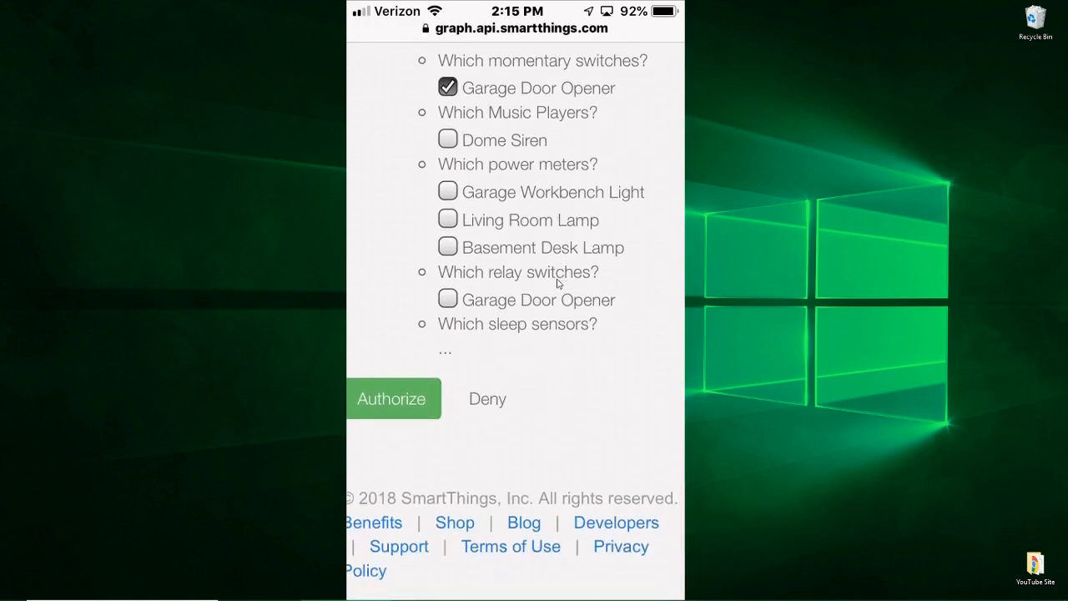
# Authorize the checked devices, then view details on the success page reporting 16 supported.
pyautogui.click(390, 397)
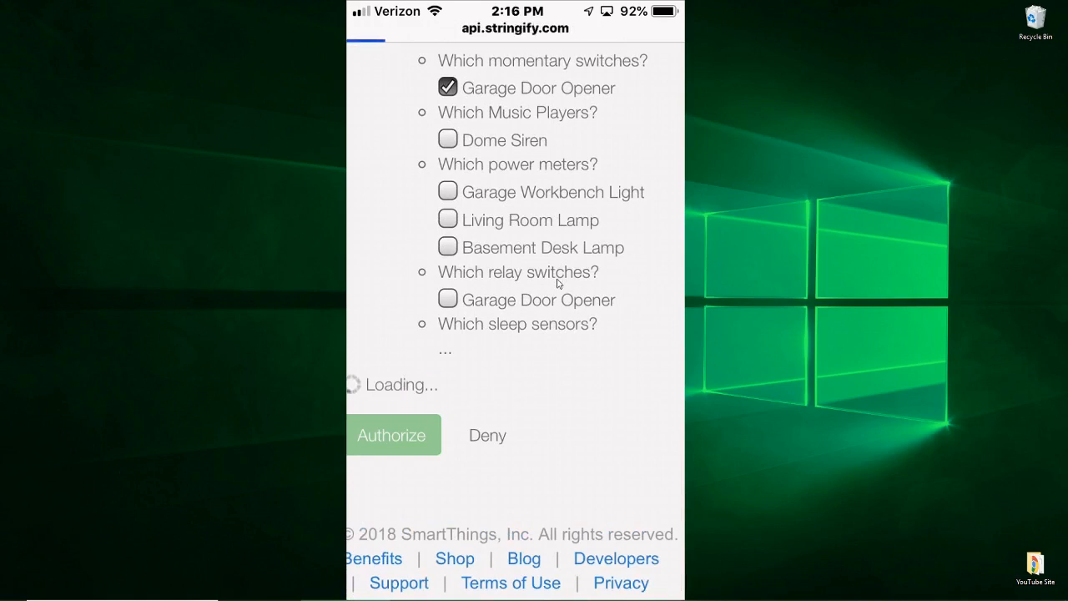
pyautogui.click(390, 434)
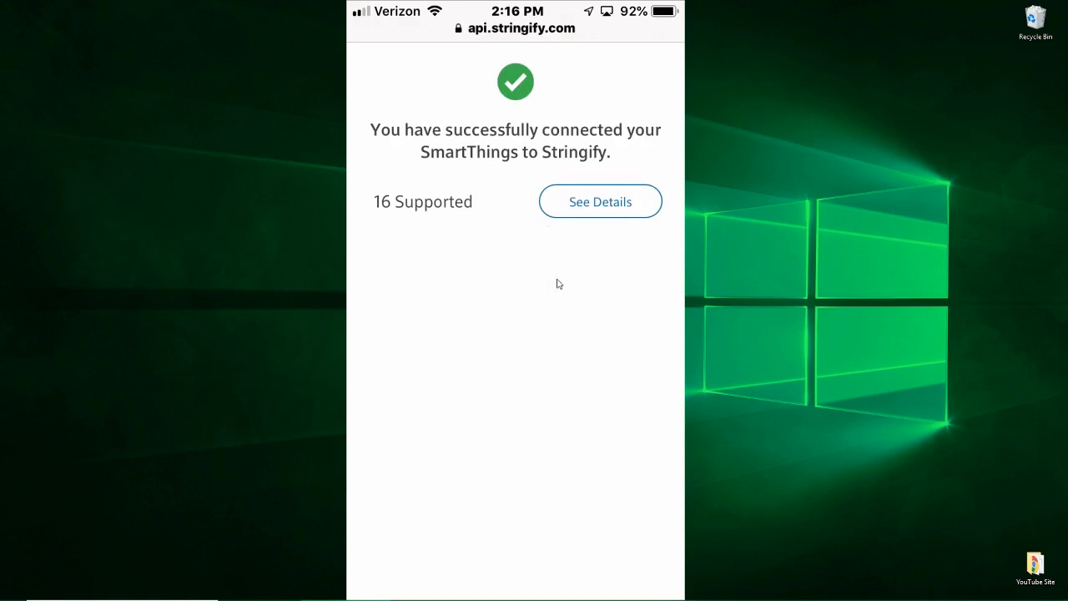
pyautogui.moveTo(457, 203)
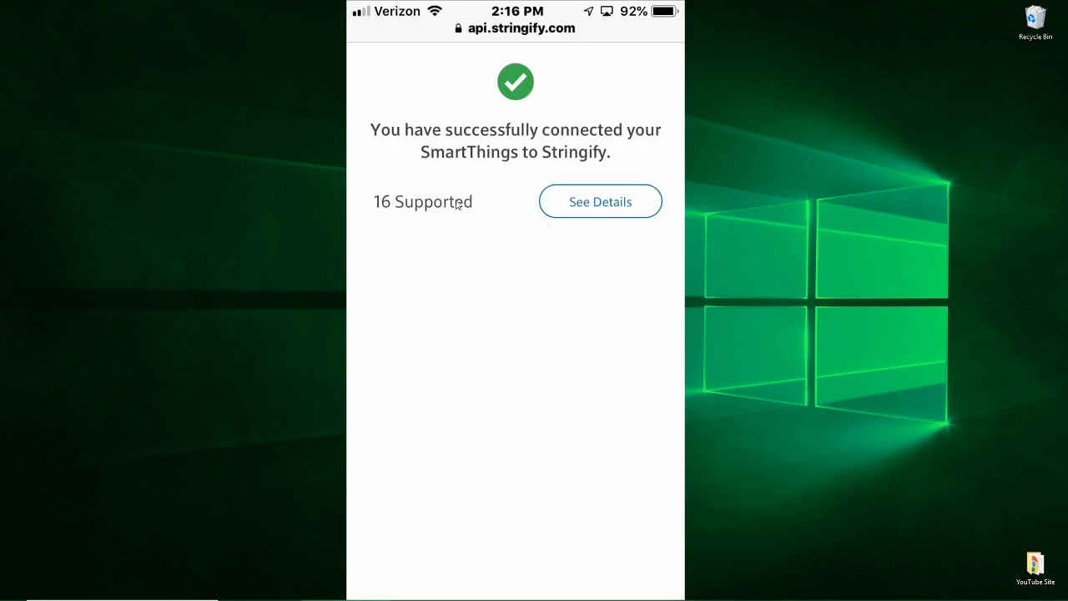
pyautogui.moveTo(457, 220)
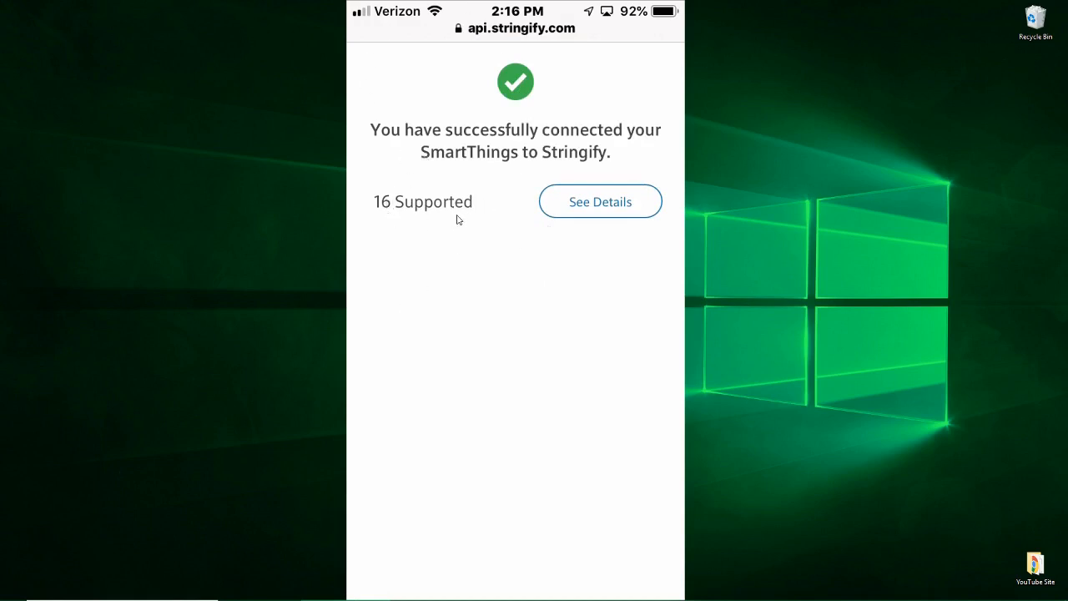
pyautogui.moveTo(584, 214)
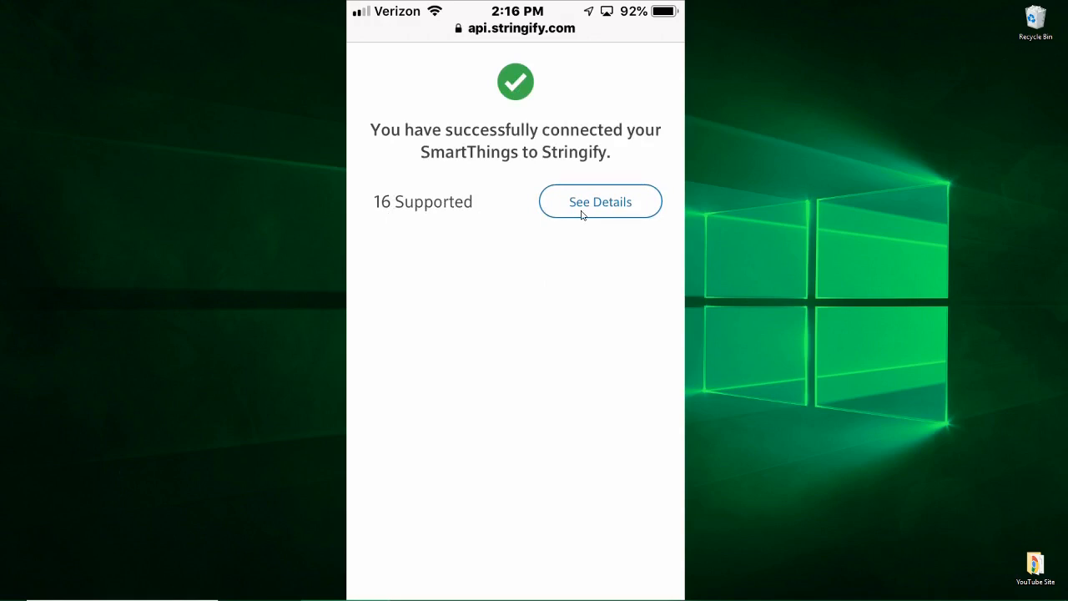
pyautogui.click(600, 200)
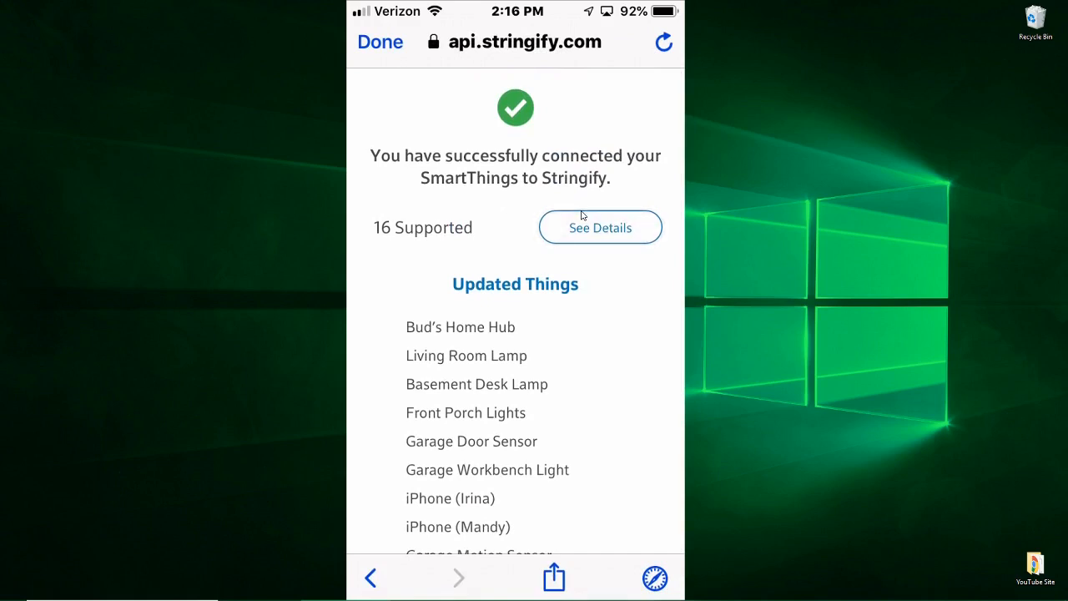
pyautogui.moveTo(412, 105)
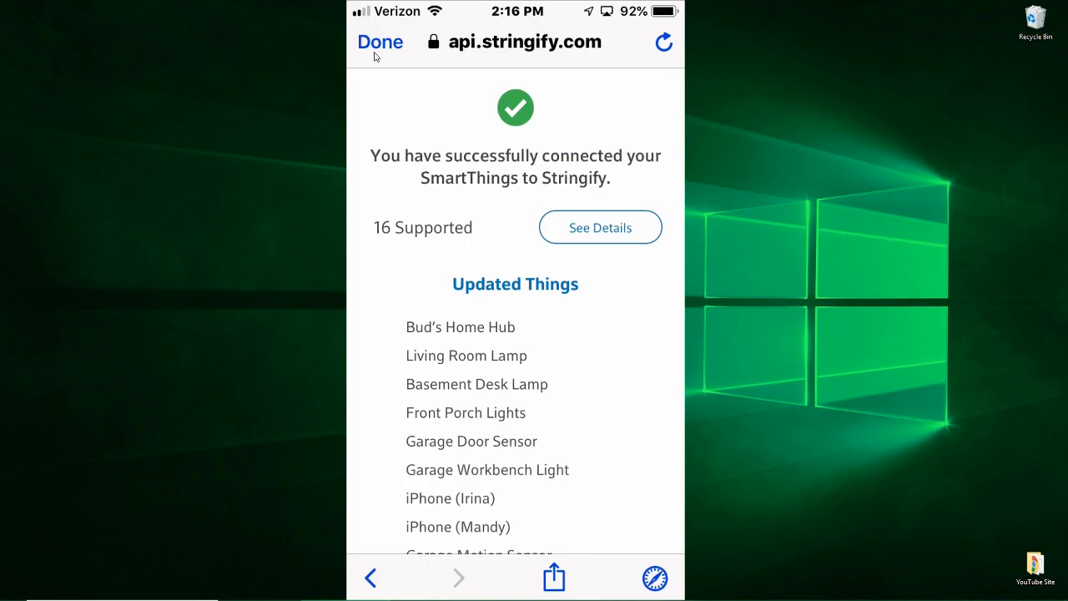
# Close the success page and SmartThings page, returning to Things with Bud's Home Hub and Dome Siren.
pyautogui.click(380, 41)
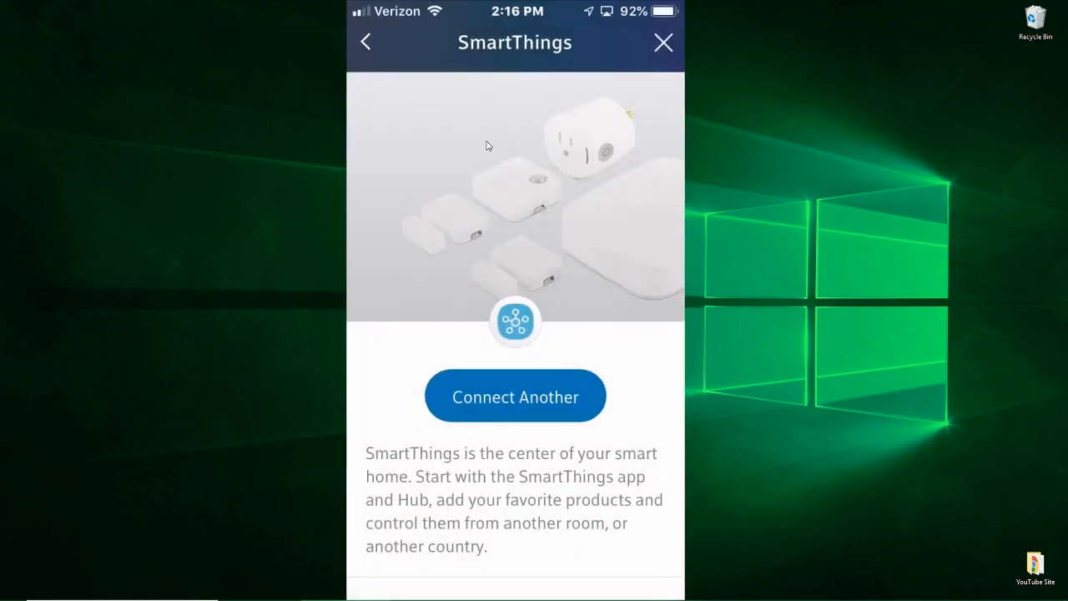
pyautogui.click(365, 44)
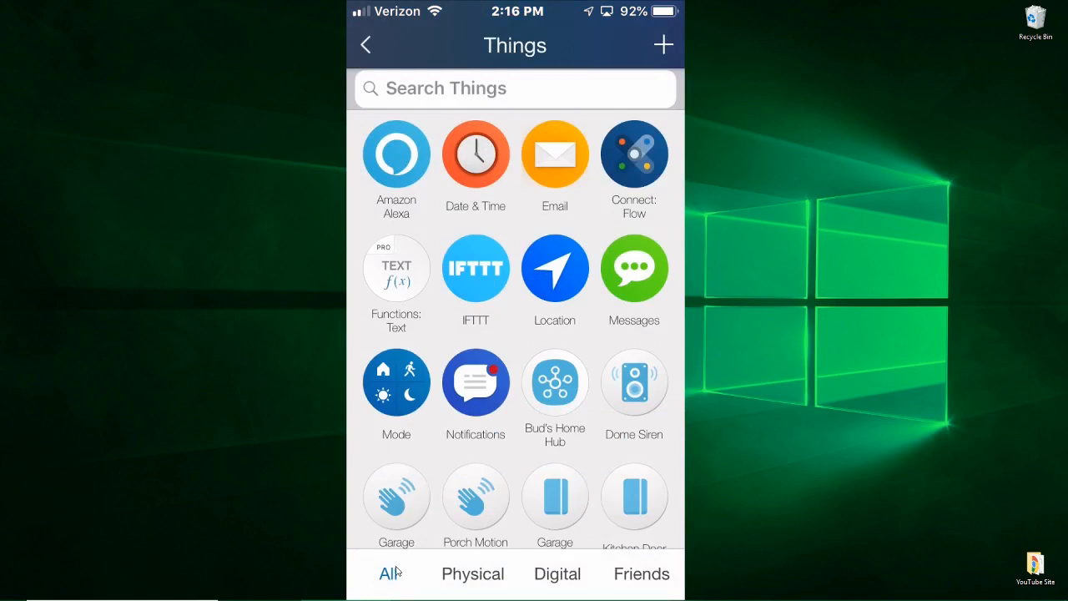
pyautogui.moveTo(440, 42)
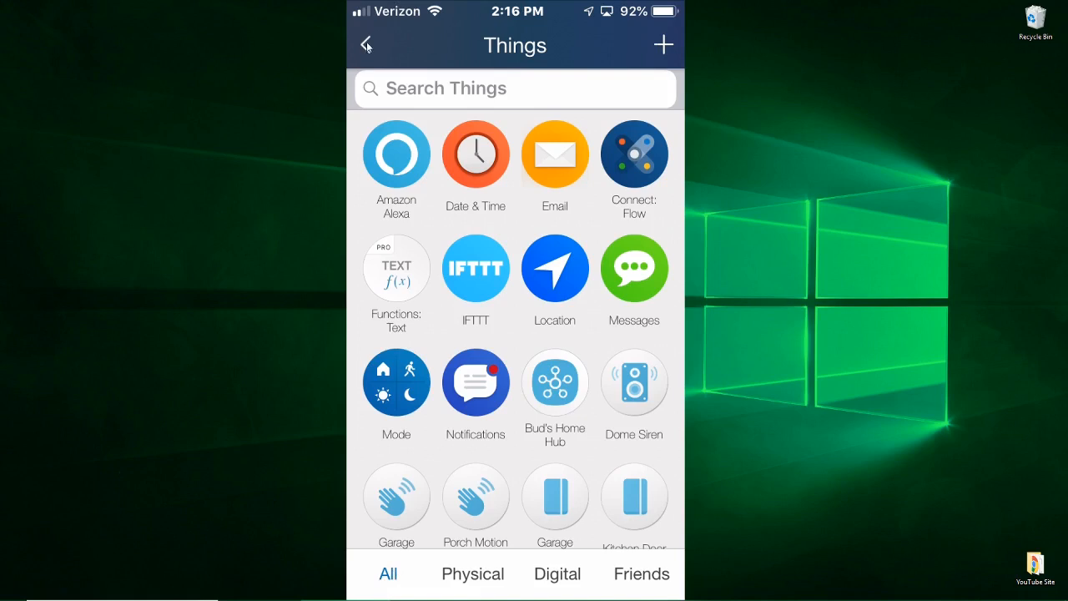
# Return from Things to the home screen with garage sensor and opener shortcuts.
pyautogui.click(365, 45)
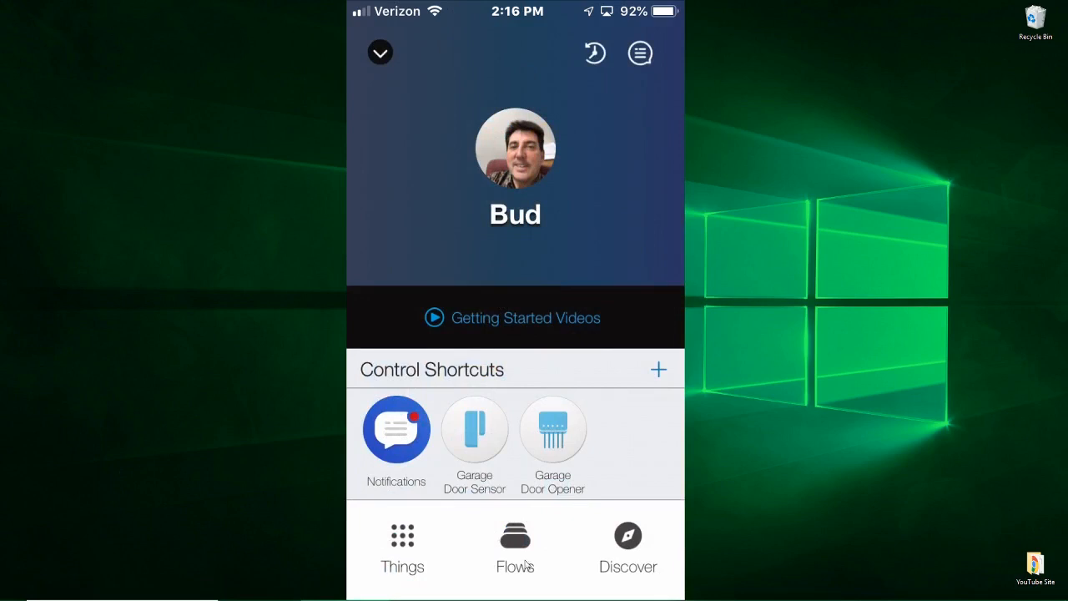
pyautogui.moveTo(509, 548)
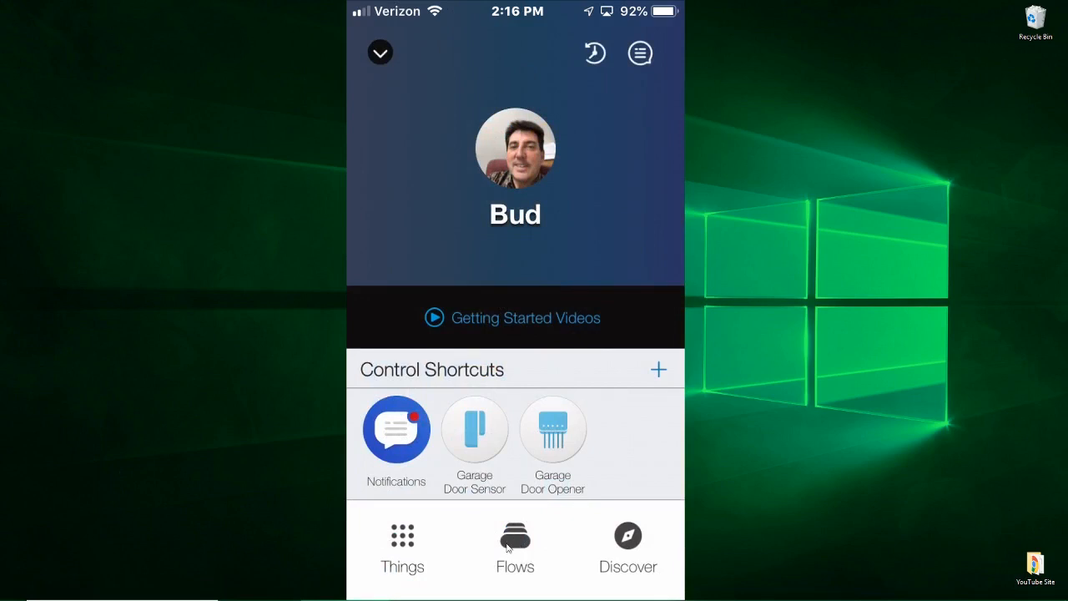